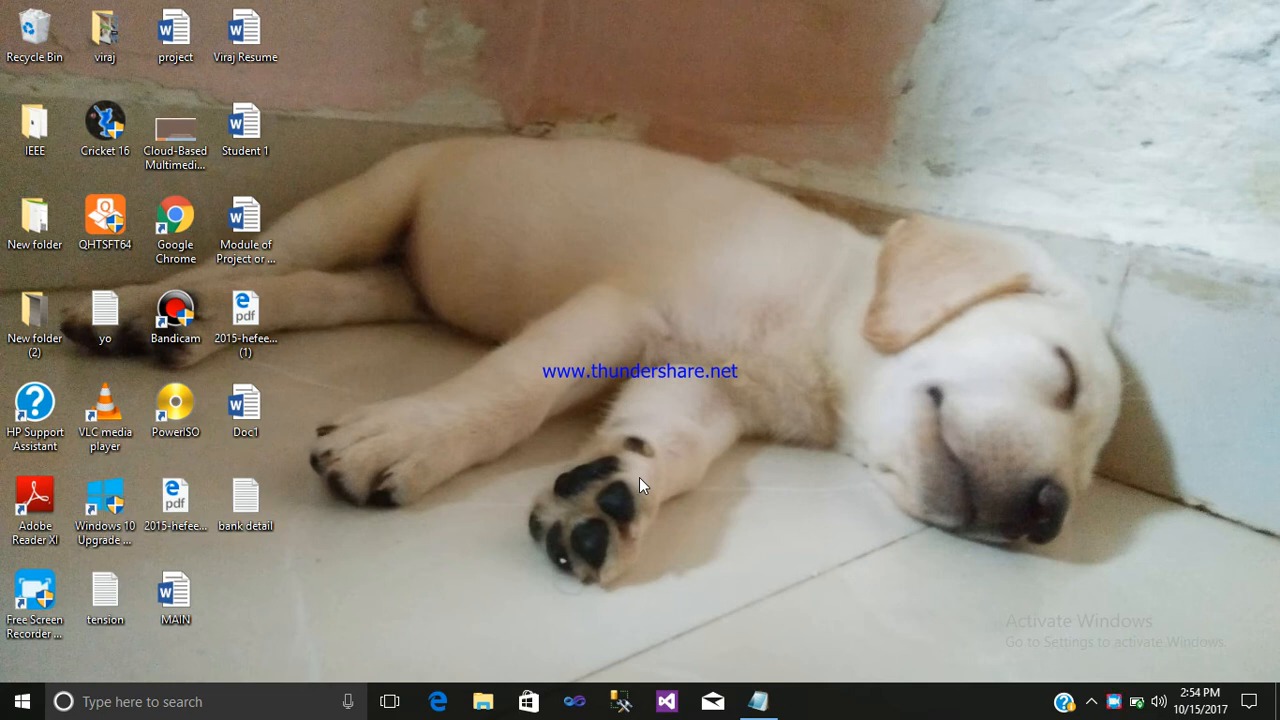
{"action": "mouse_move", "coordinate": [462, 392]}
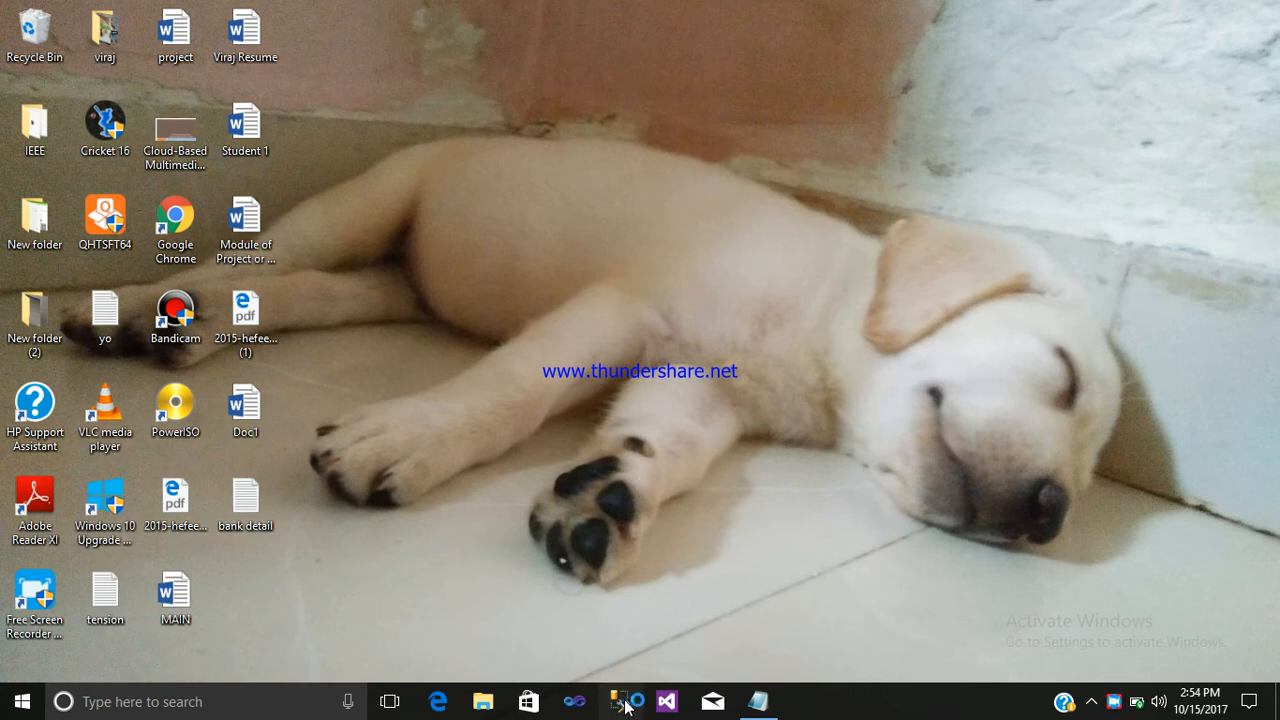
Step: Launch SSMS and connect to the local server as the sa login
{"action": "left_click", "coordinate": [628, 701]}
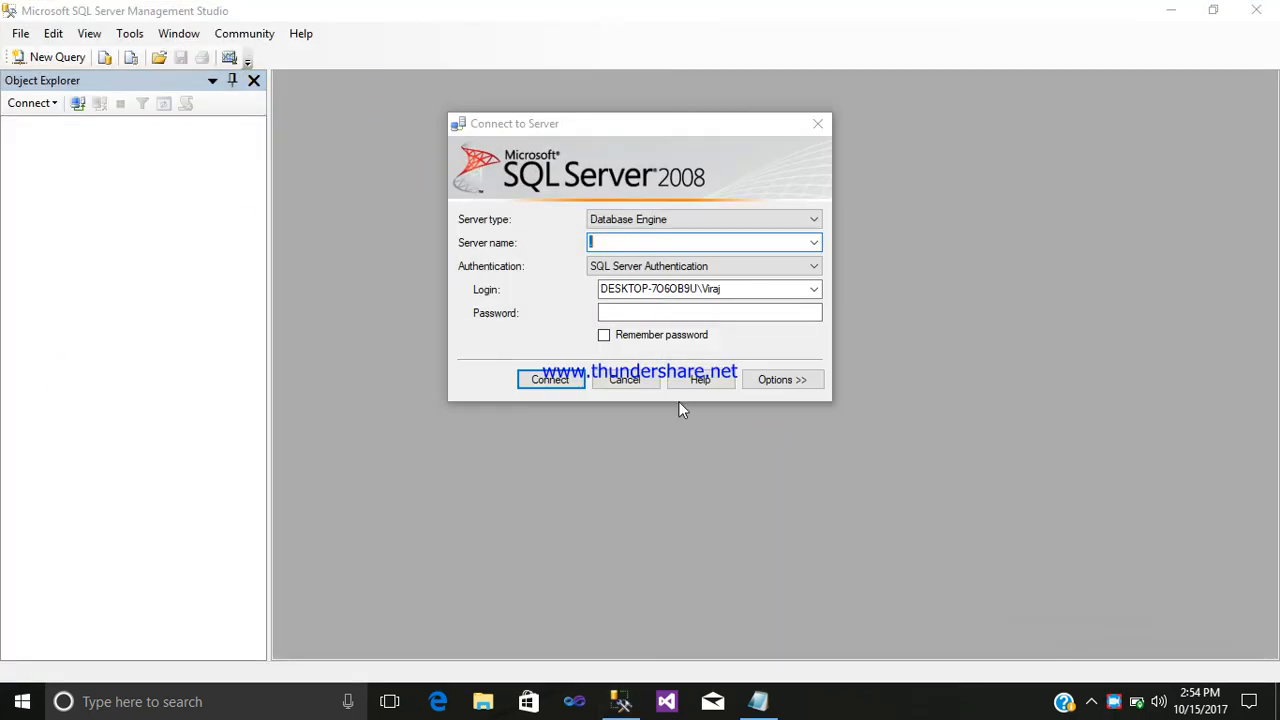
{"action": "left_click", "coordinate": [813, 289]}
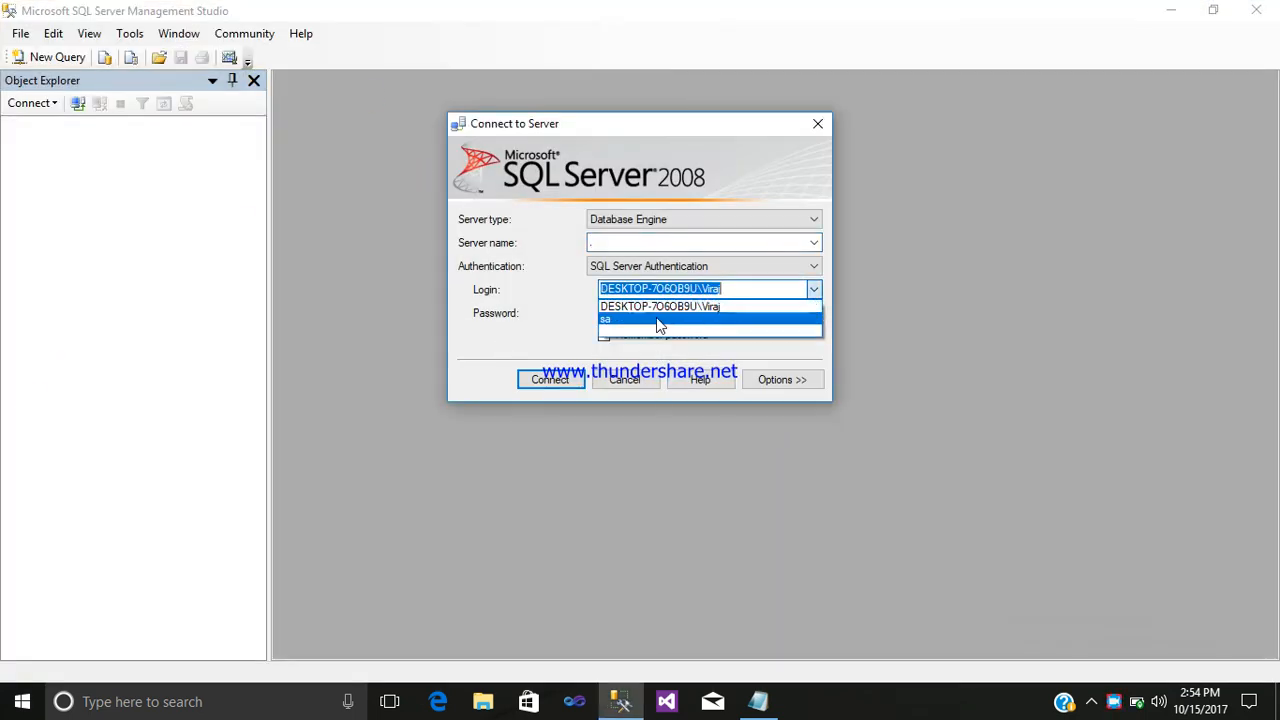
{"action": "left_click", "coordinate": [605, 318]}
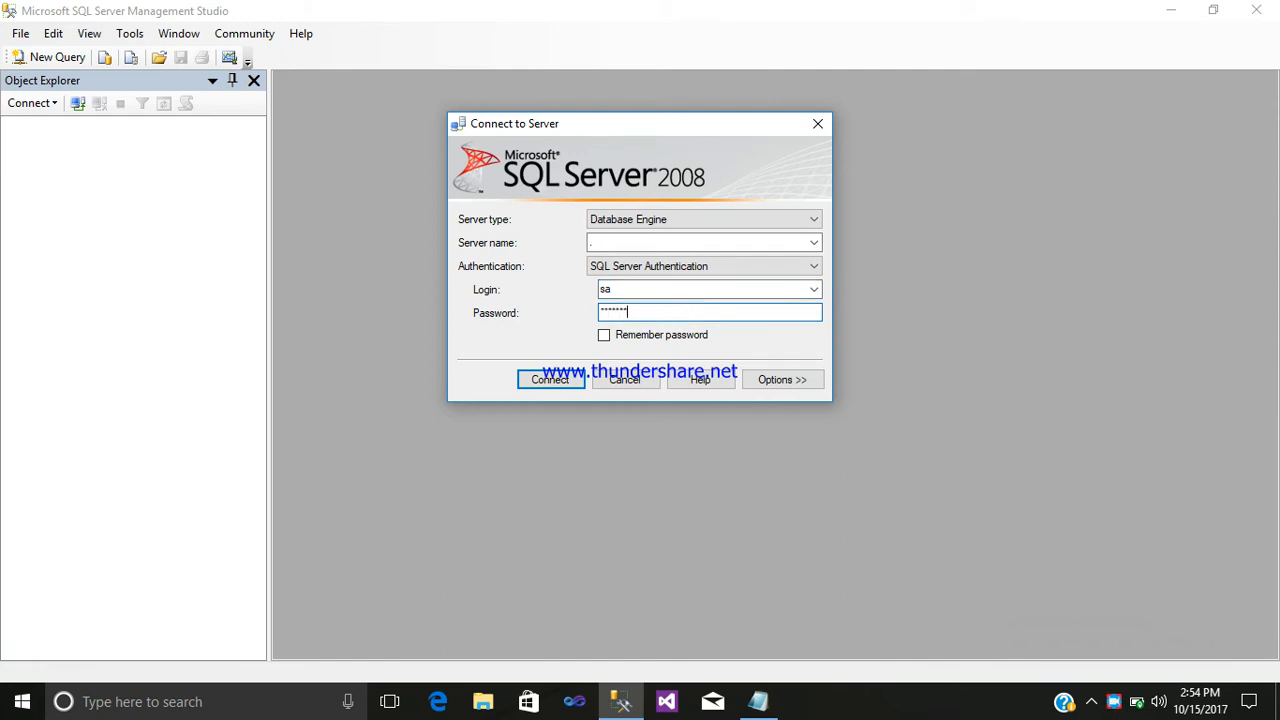
{"action": "left_click", "coordinate": [550, 379]}
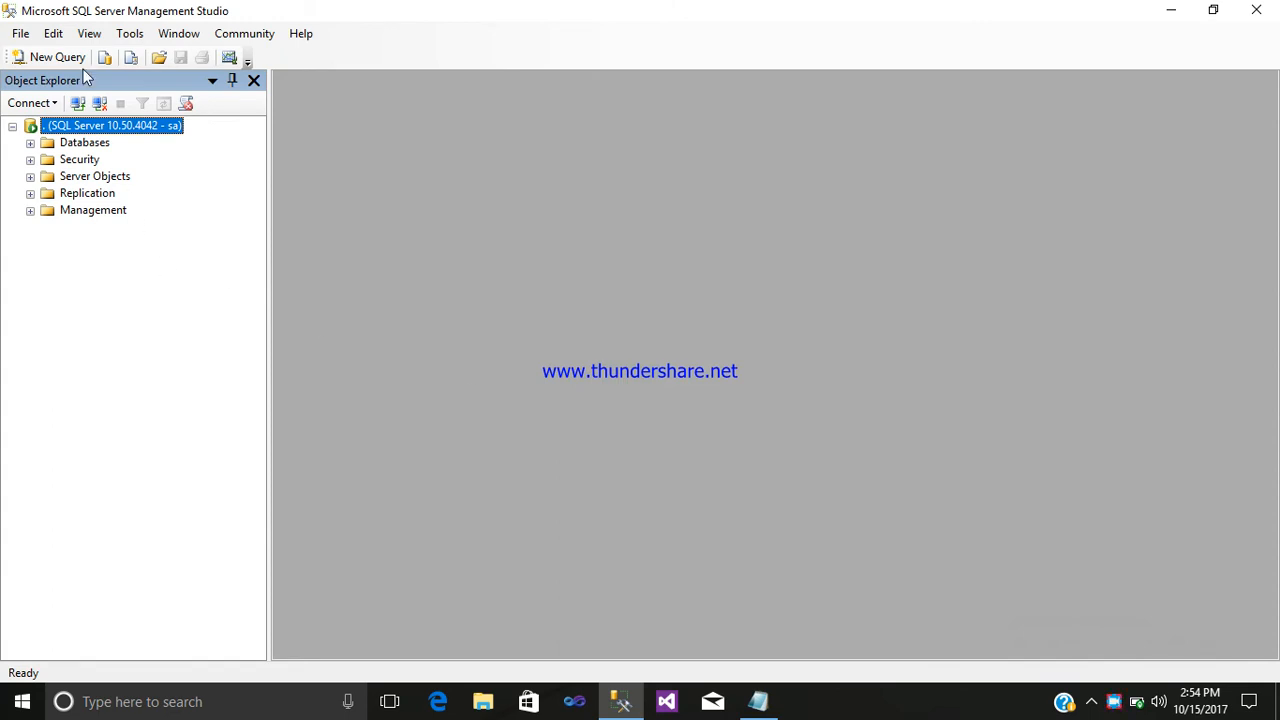
Step: In a new query, write and execute create database YOUTUBE
{"action": "left_click", "coordinate": [57, 57]}
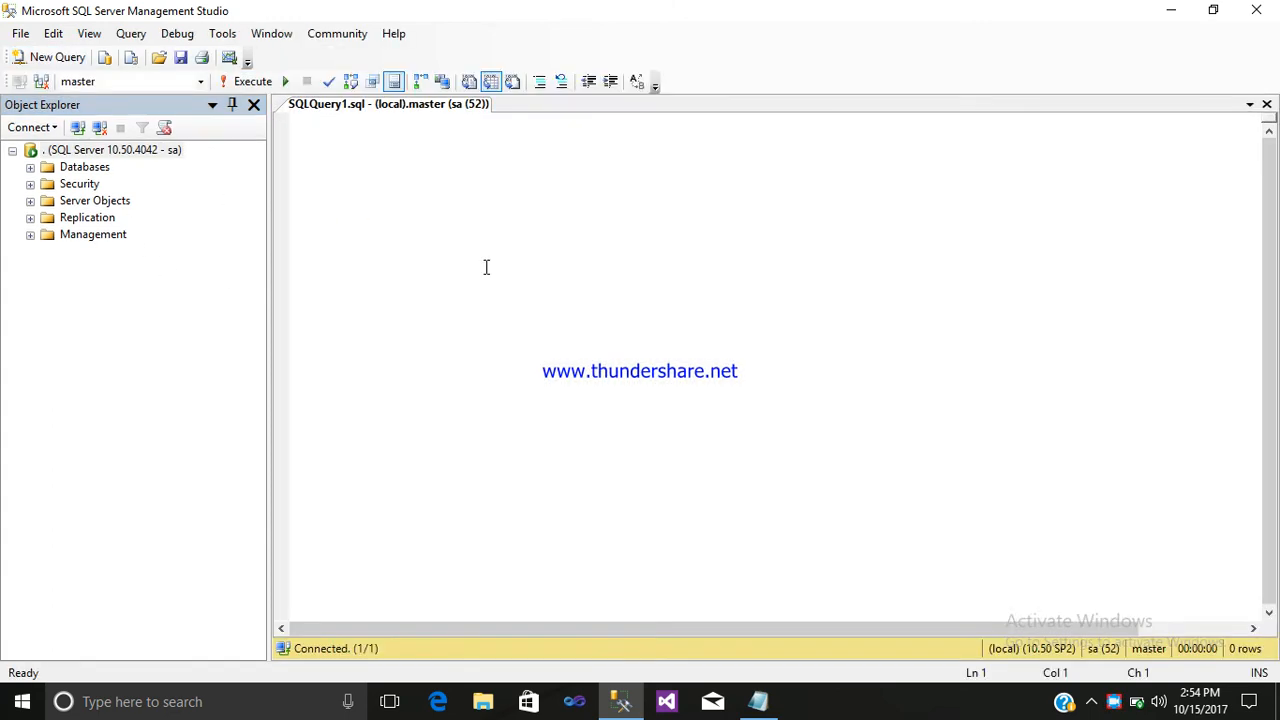
{"action": "type", "text": "create"}
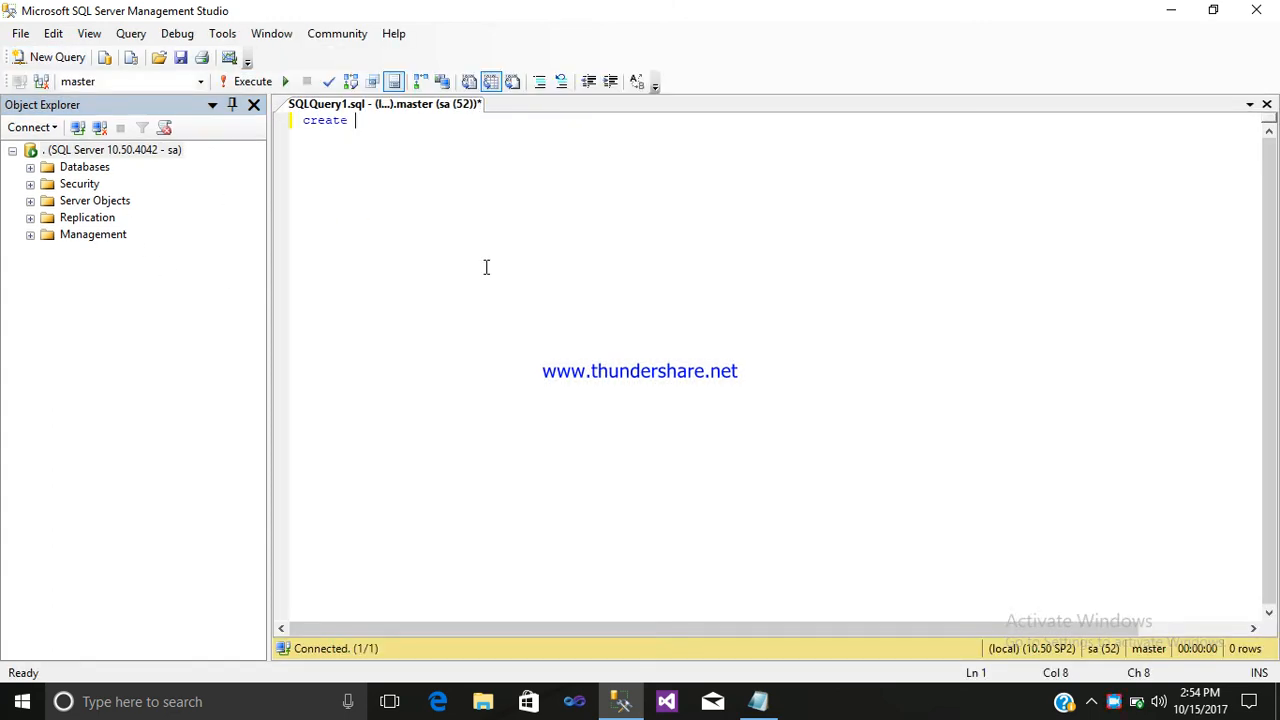
{"action": "type", "text": "database YOUT"}
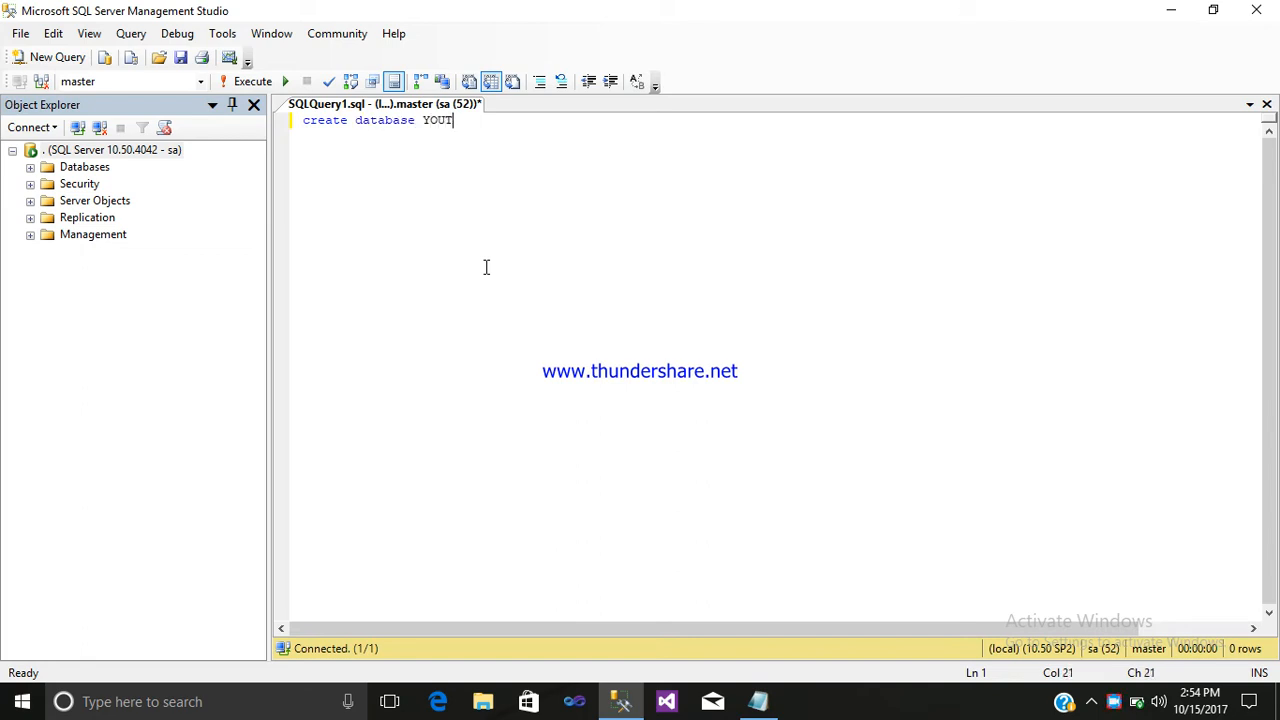
{"action": "type", "text": "UBE"}
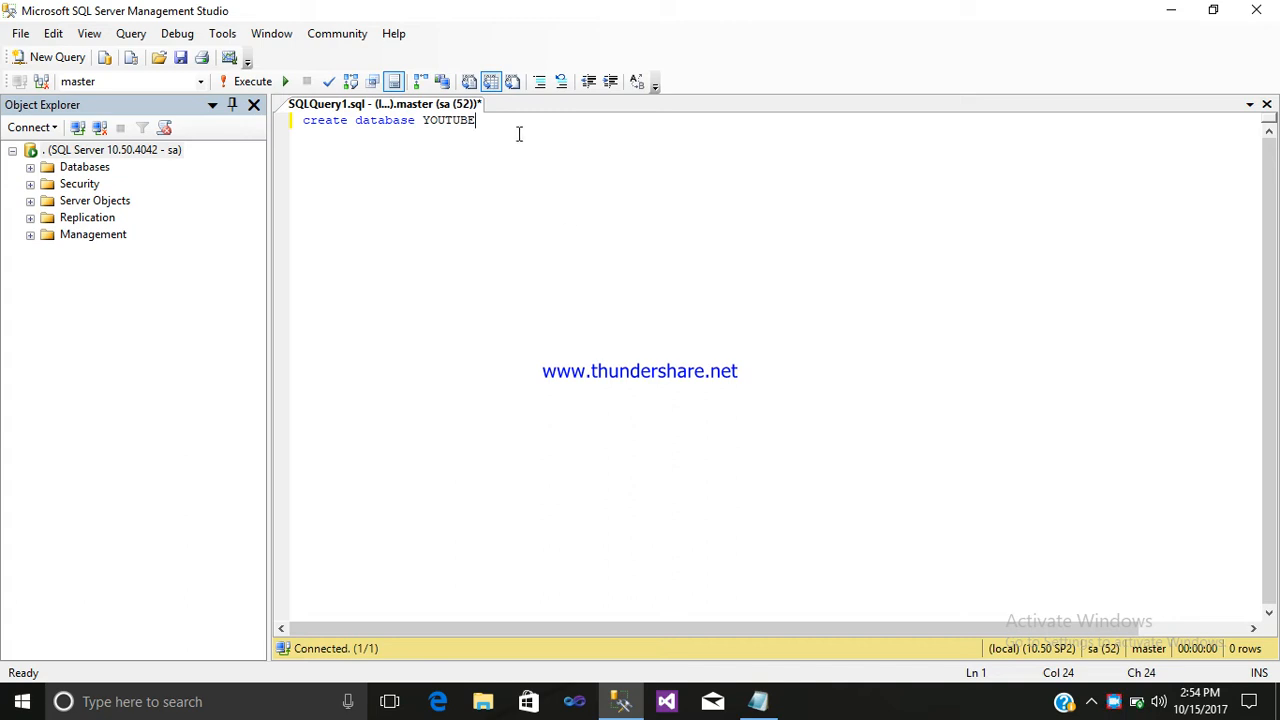
{"action": "left_click", "coordinate": [246, 81]}
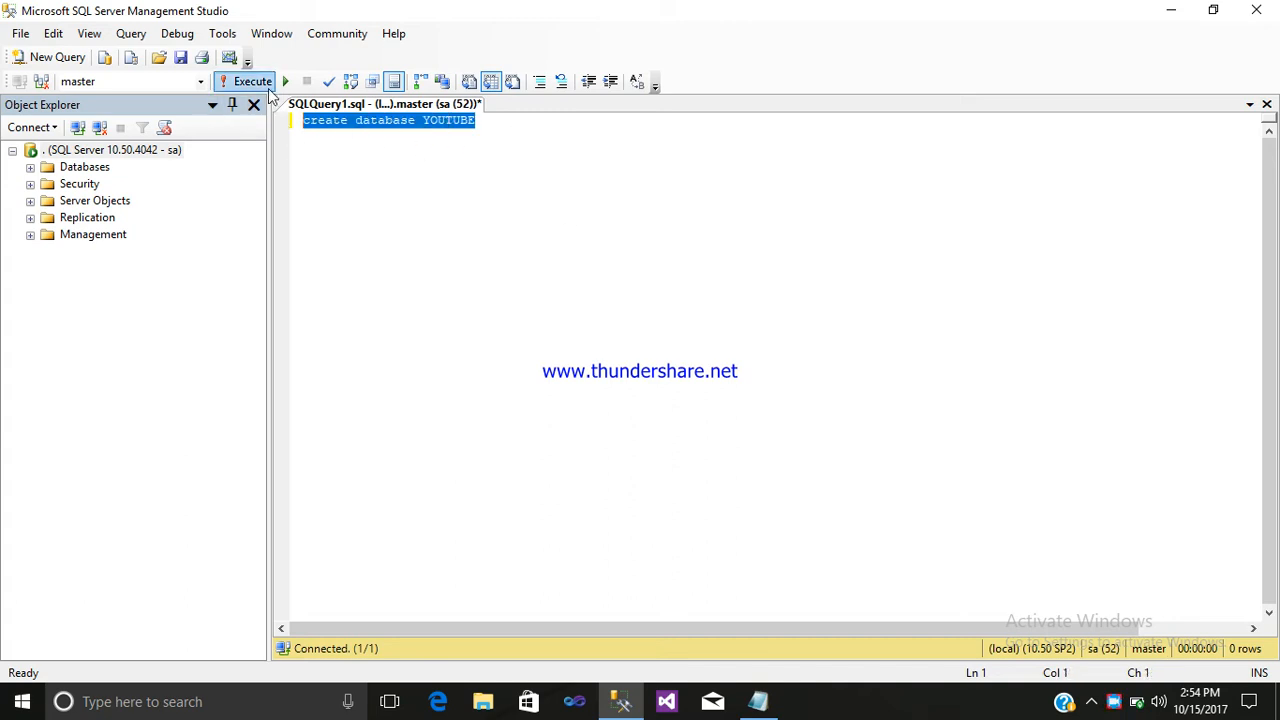
{"action": "left_click", "coordinate": [246, 81]}
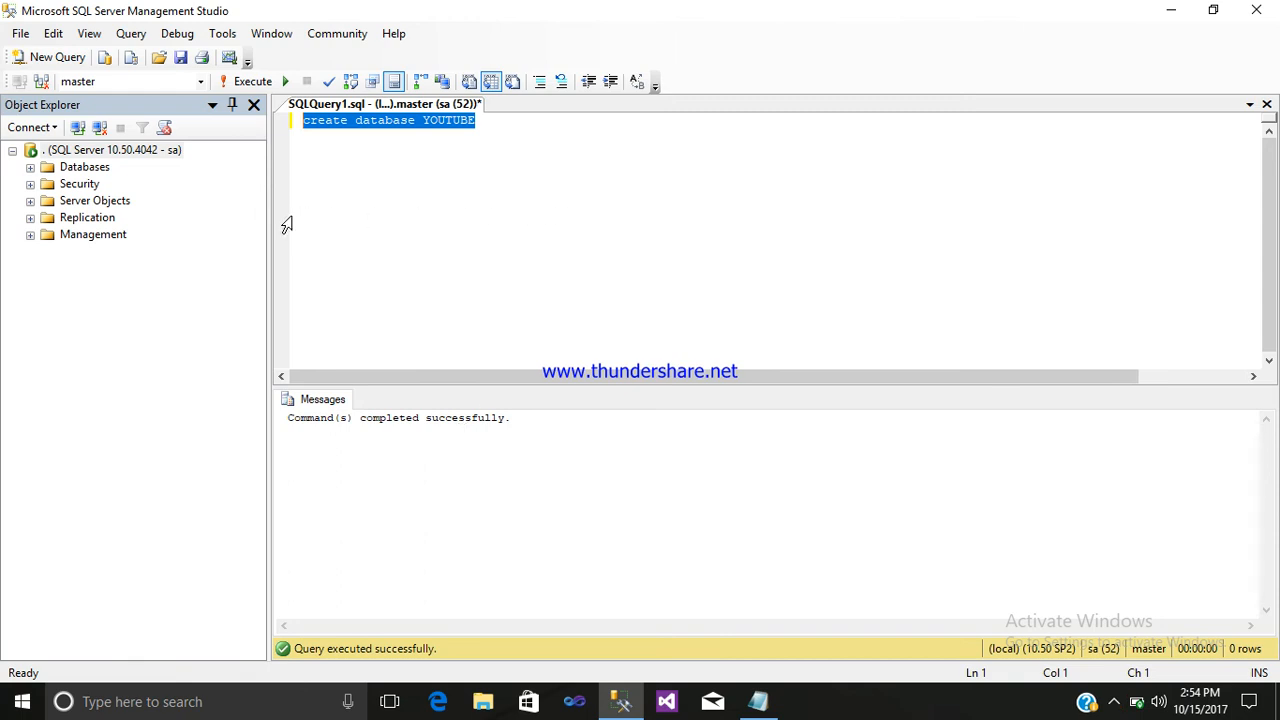
{"action": "mouse_move", "coordinate": [125, 81]}
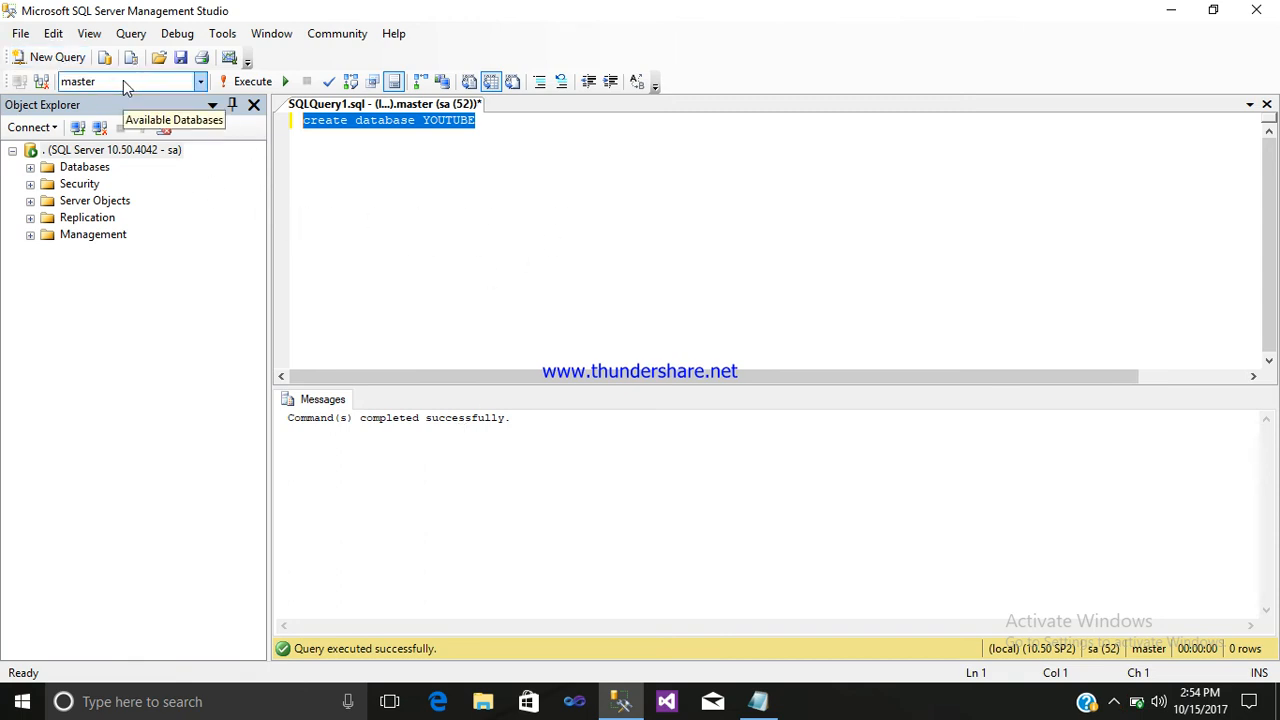
Step: Target the YOUTUBE database and begin a create table viewer statement
{"action": "left_click", "coordinate": [199, 81]}
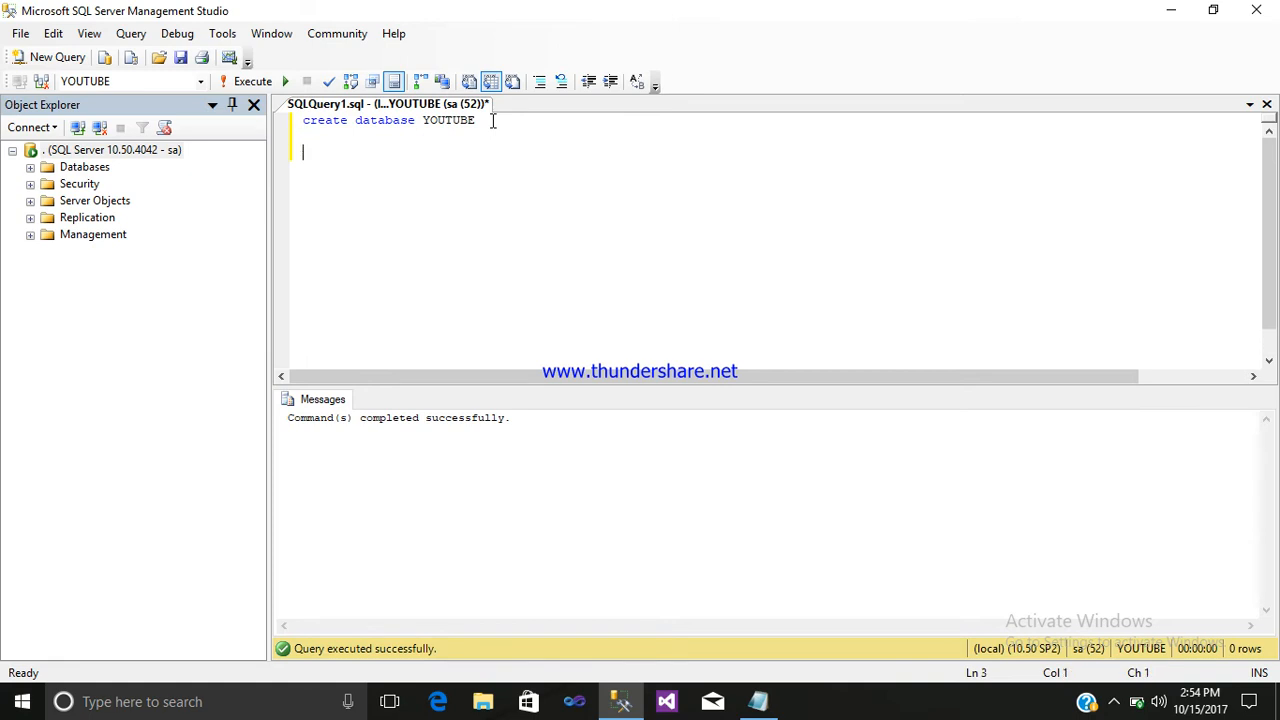
{"action": "type", "text": "craet"}
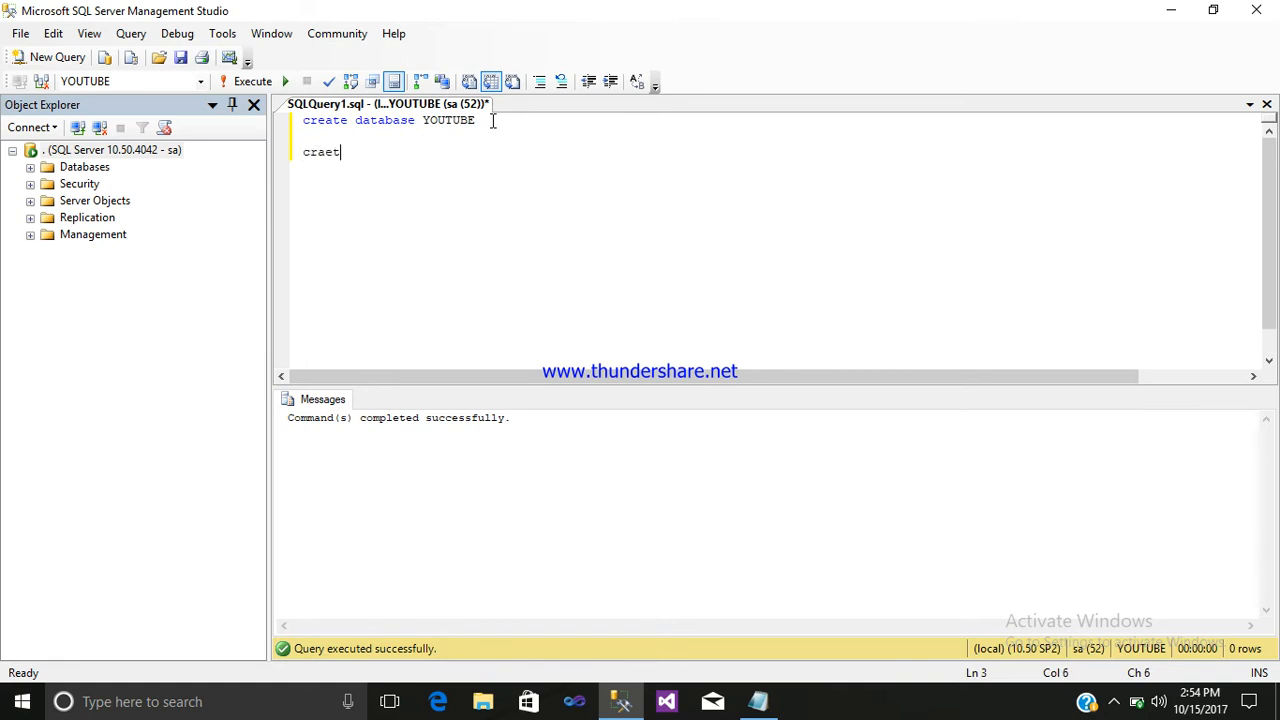
{"action": "key", "text": "BackSpace"}
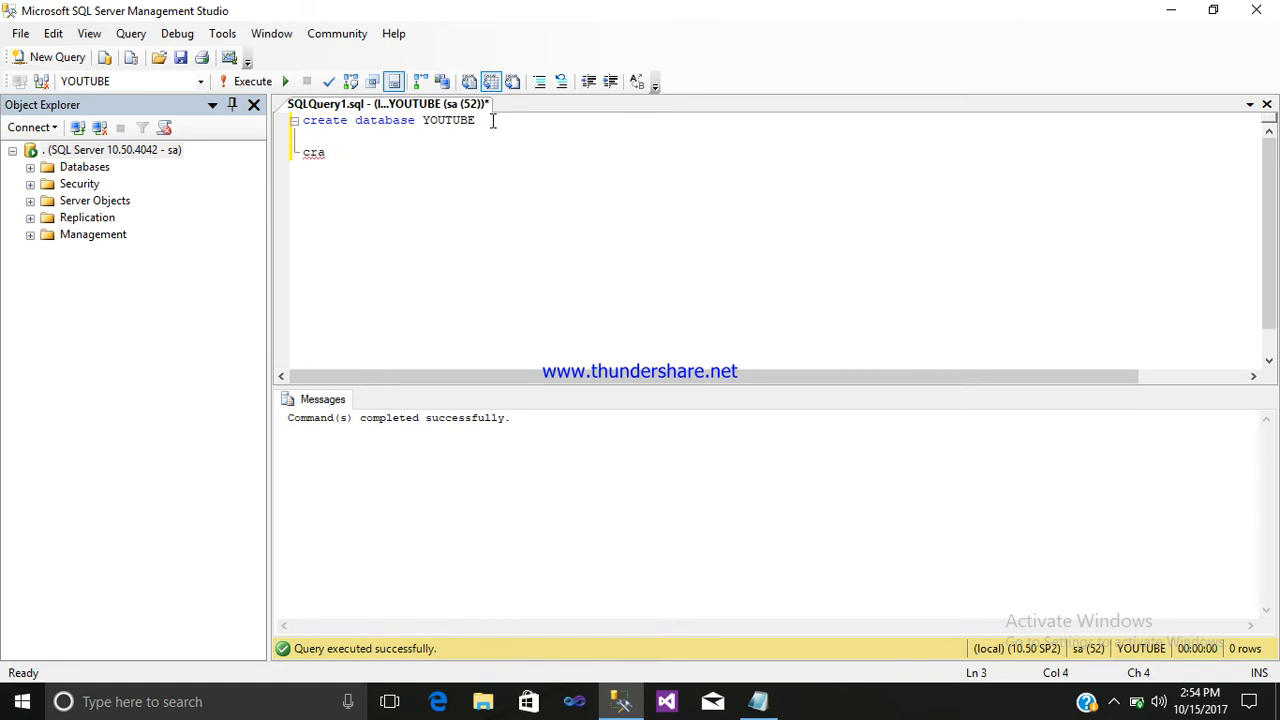
{"action": "type", "text": "et"}
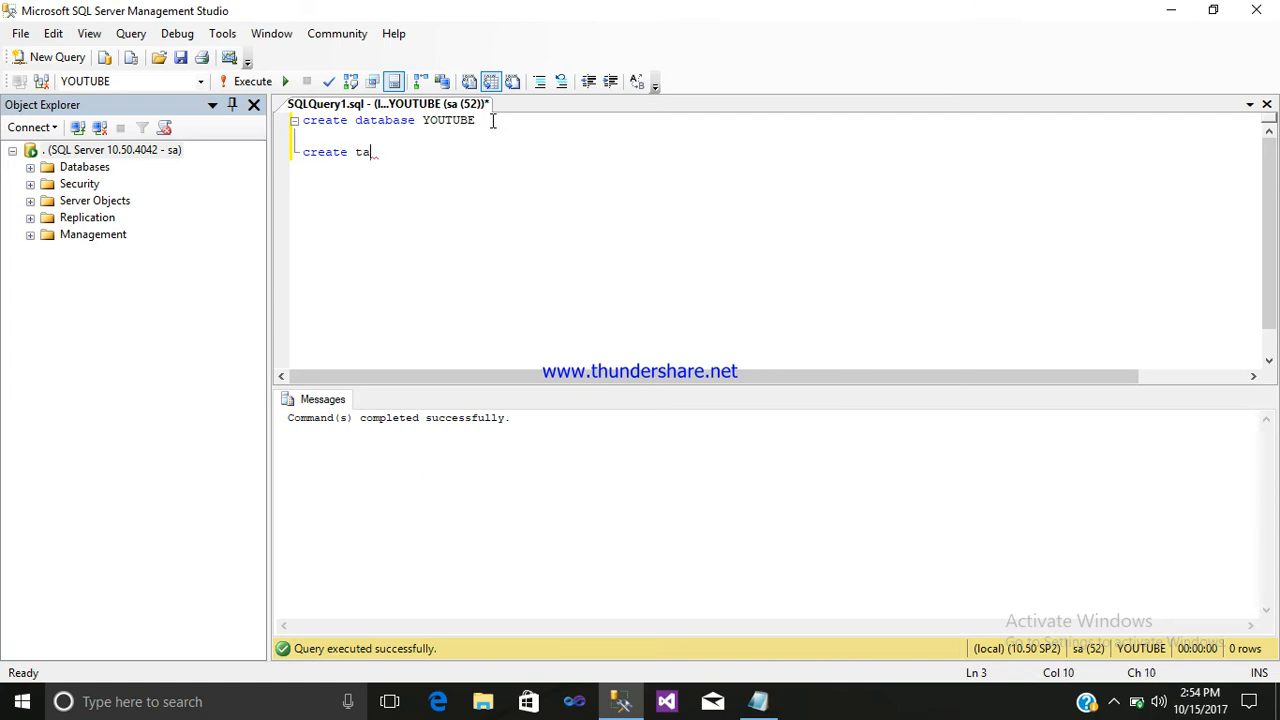
{"action": "type", "text": "ble v"}
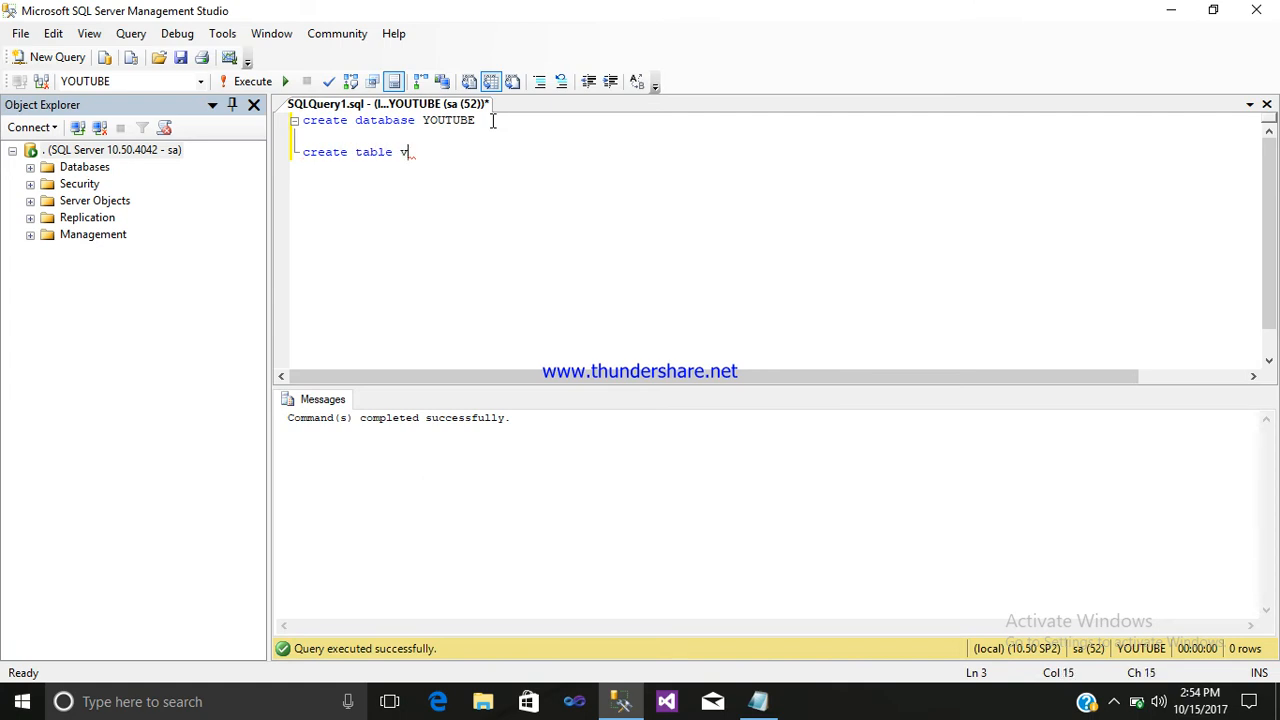
{"action": "type", "text": "iewer"}
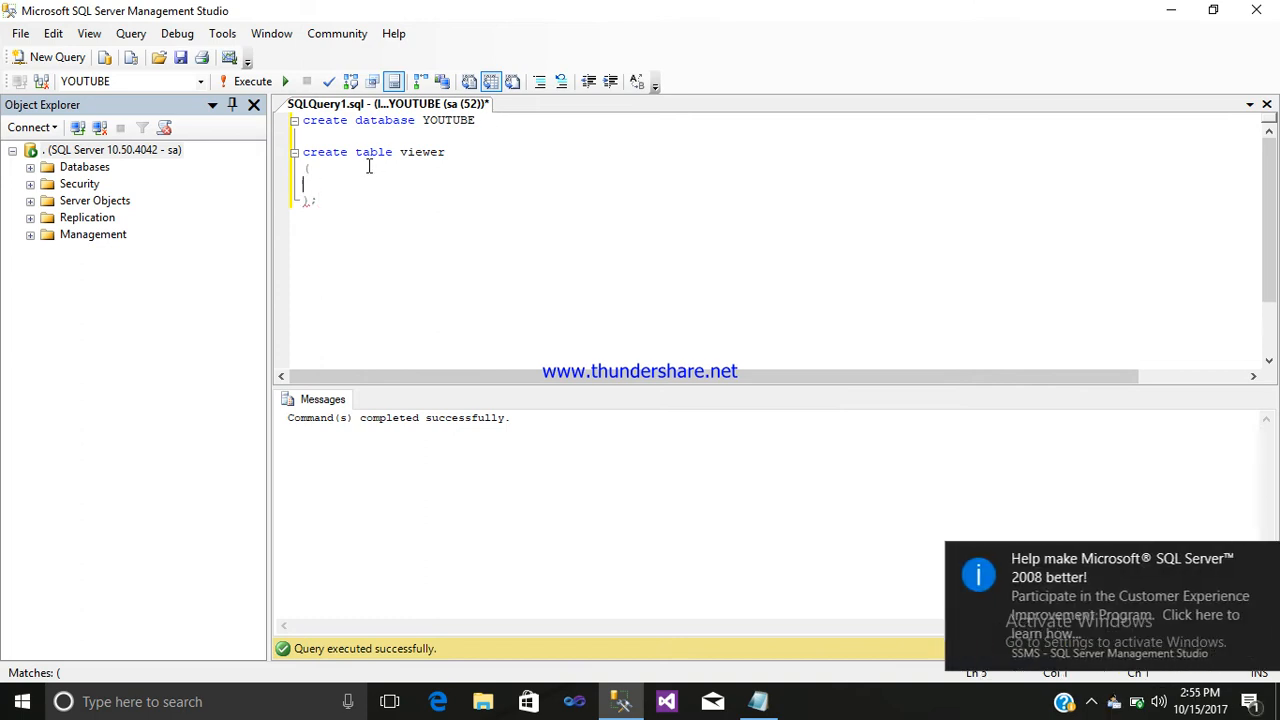
Step: Define columns vid bigint, vusername varchar(50) and vpassword varchar(50)
{"action": "type", "text": "vid"}
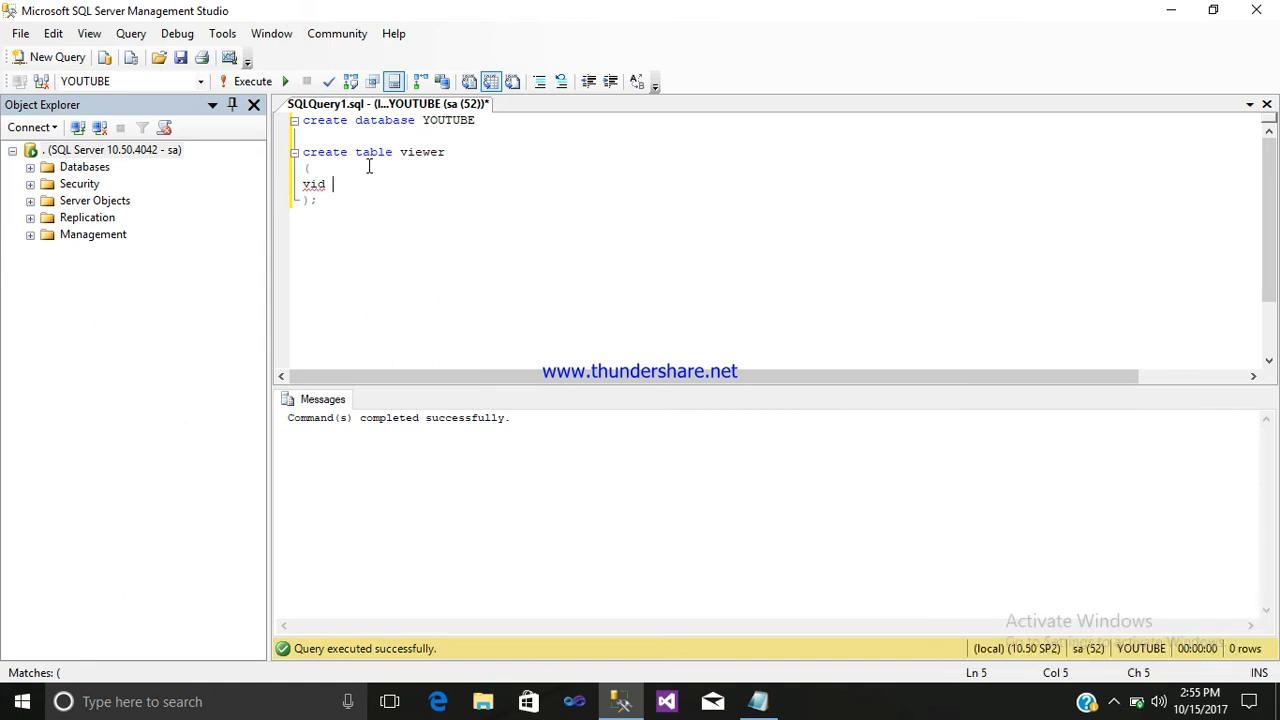
{"action": "type", "text": "bigi"}
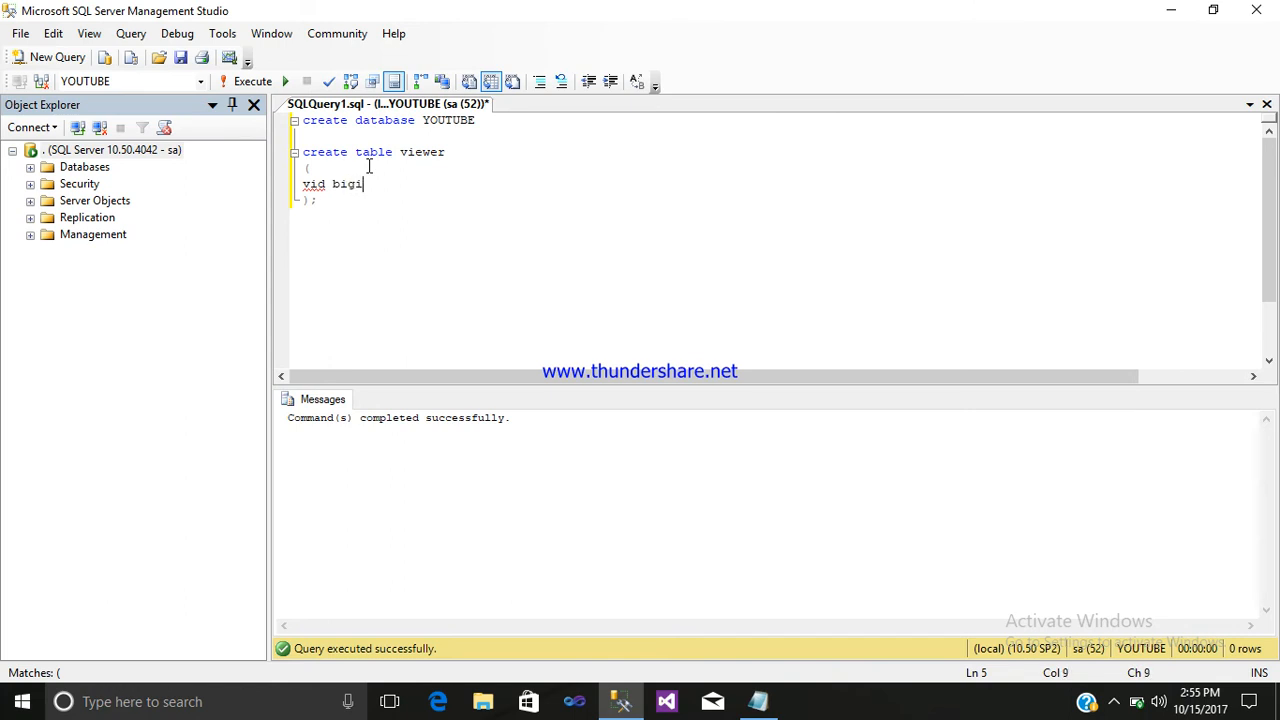
{"action": "type", "text": "nt,"}
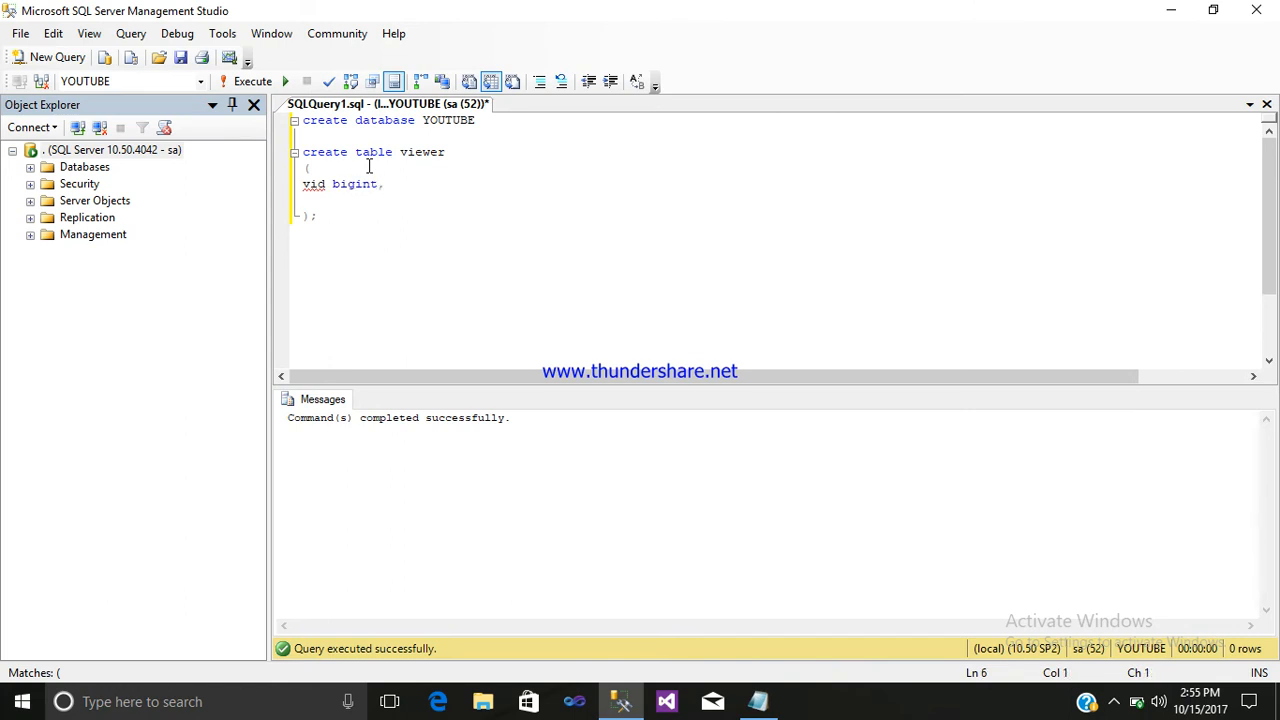
{"action": "type", "text": "yuser"}
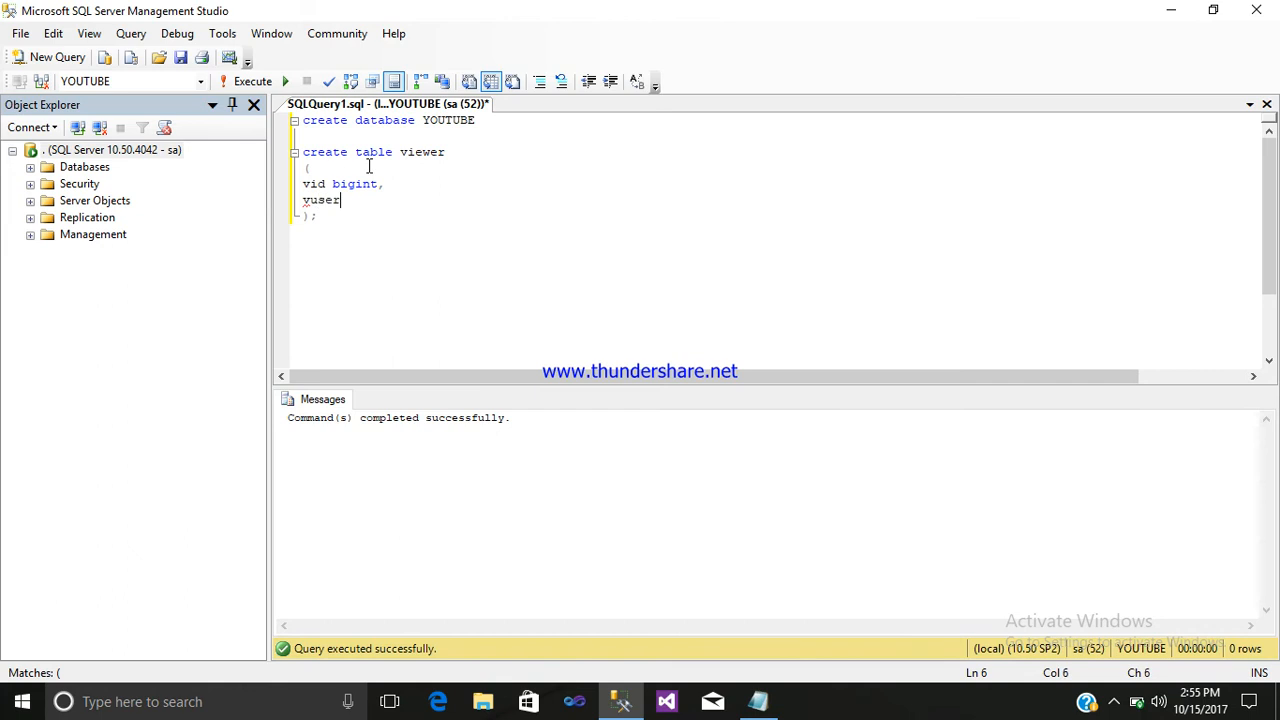
{"action": "type", "text": "name"}
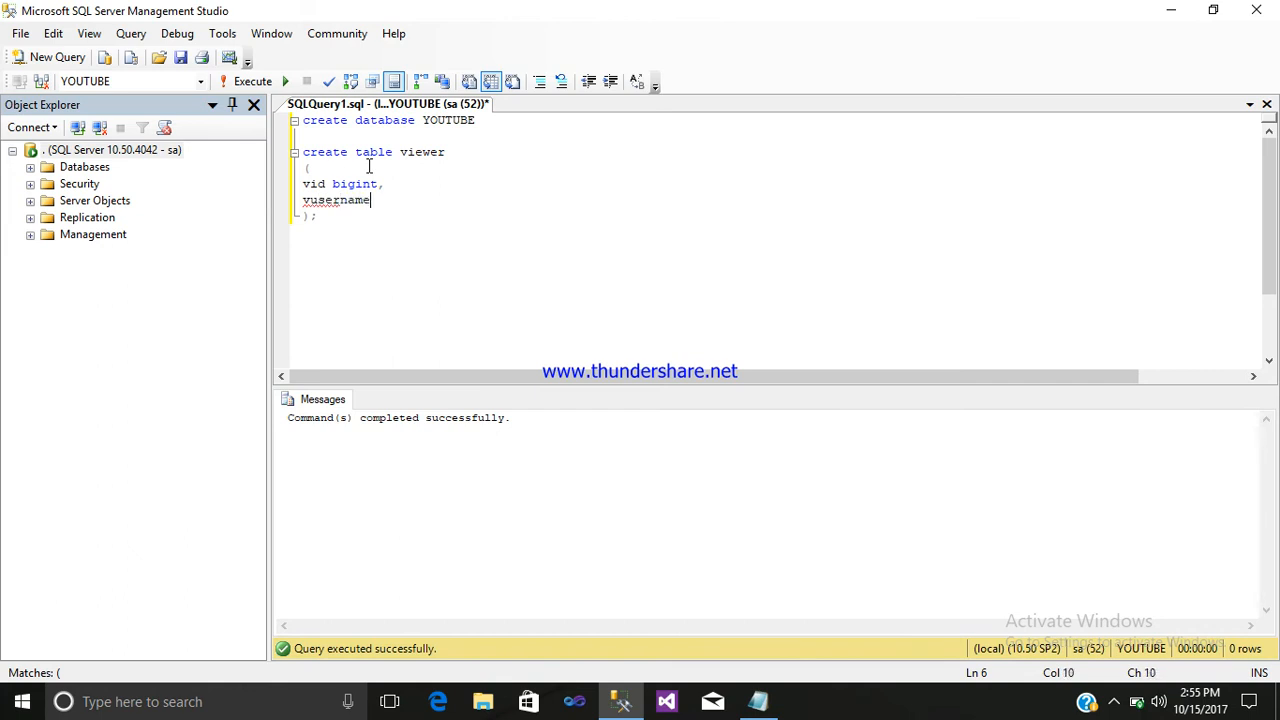
{"action": "type", "text": "var"}
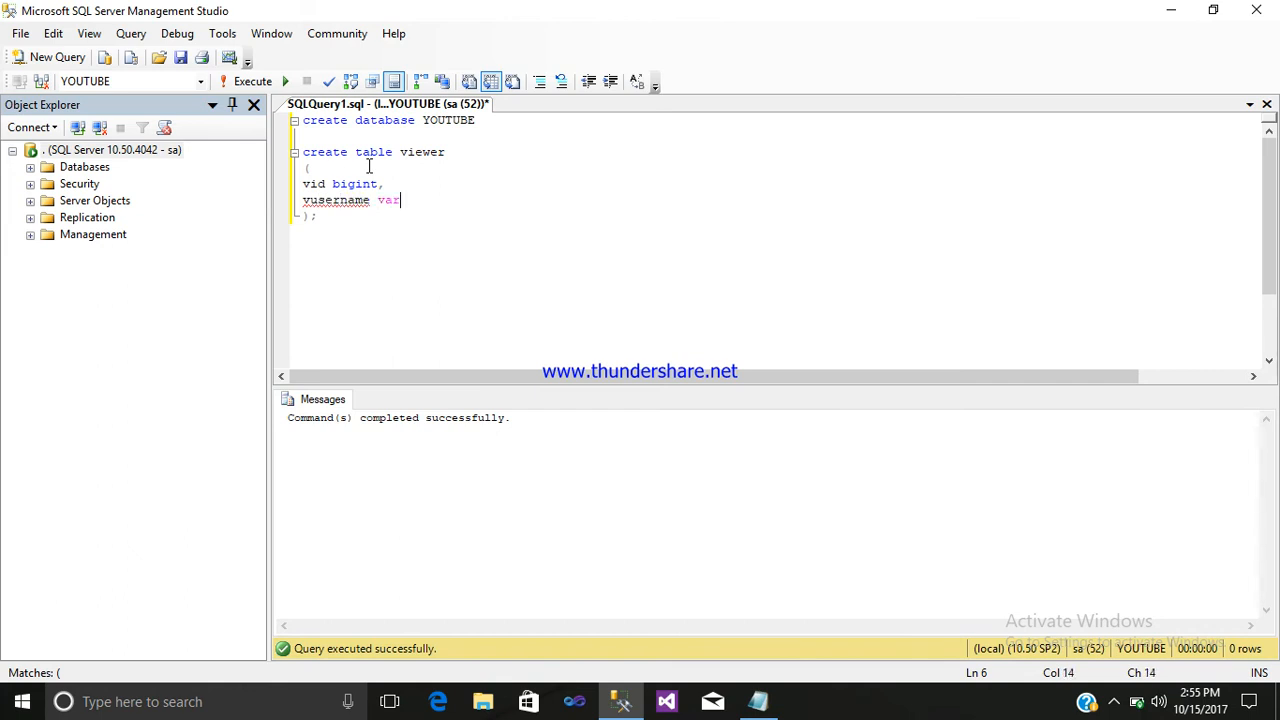
{"action": "type", "text": "char()"}
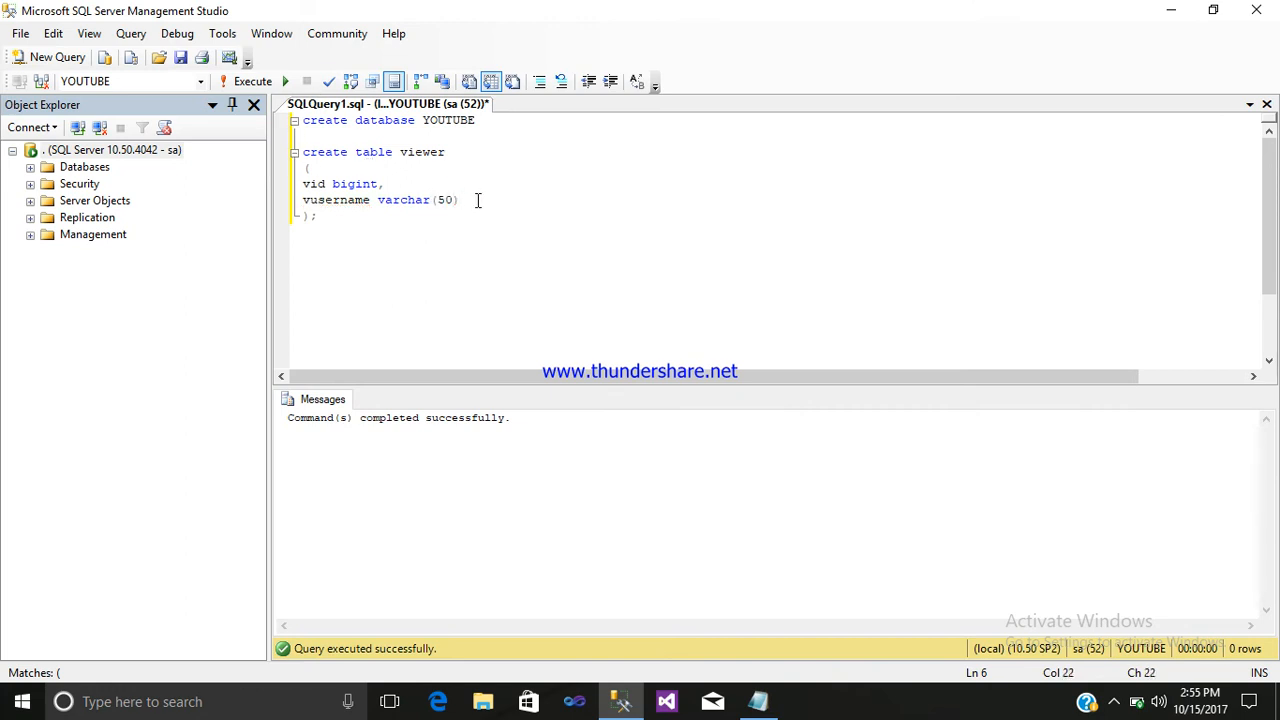
{"action": "type", "text": ","}
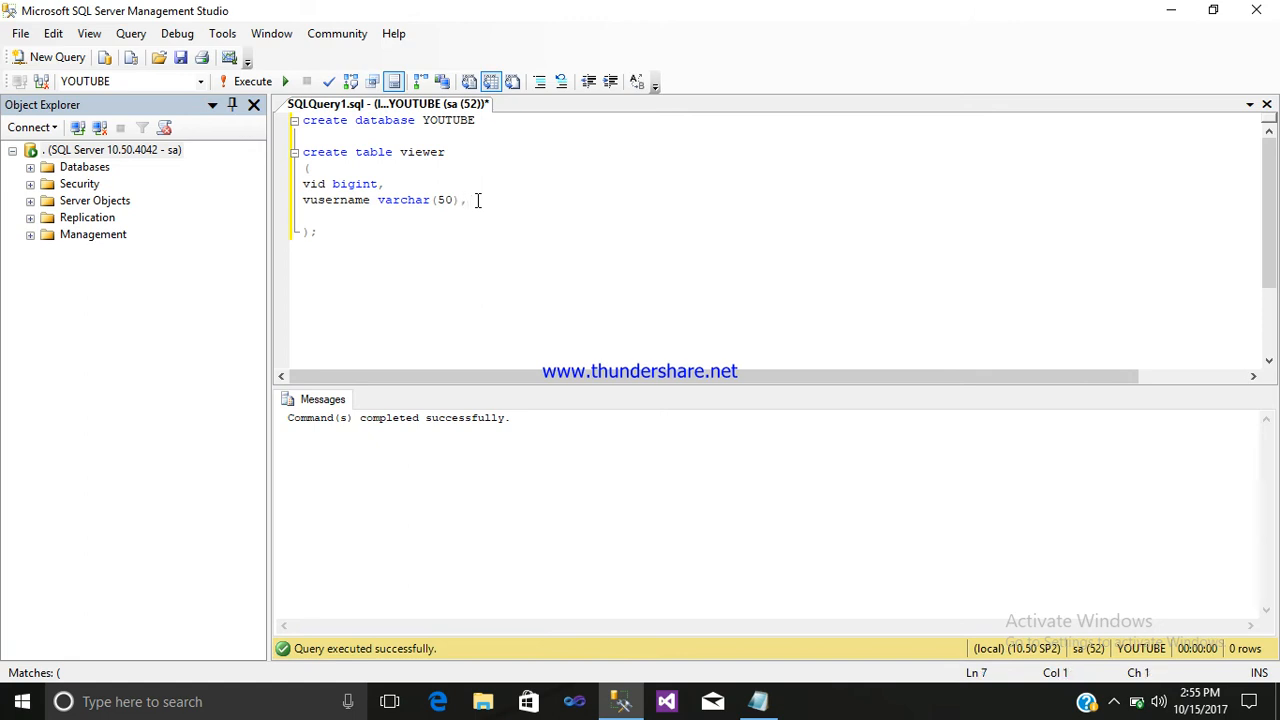
{"action": "type", "text": "v"}
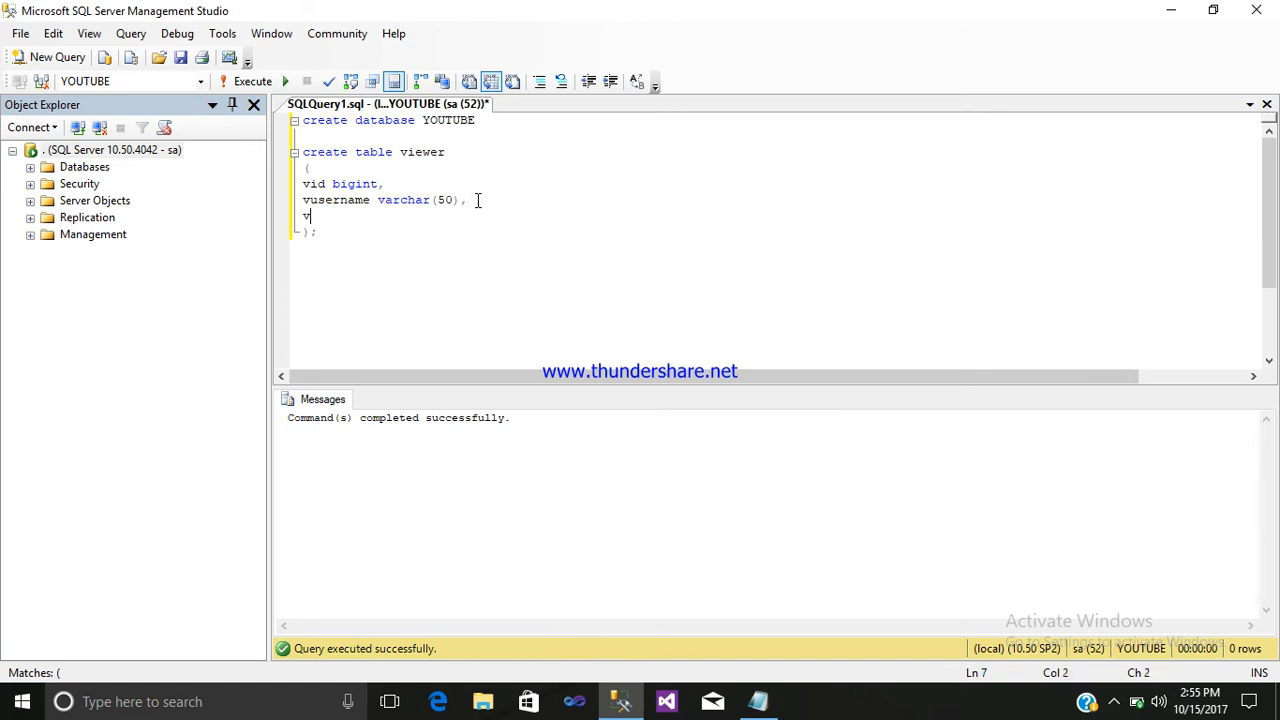
{"action": "type", "text": "pa"}
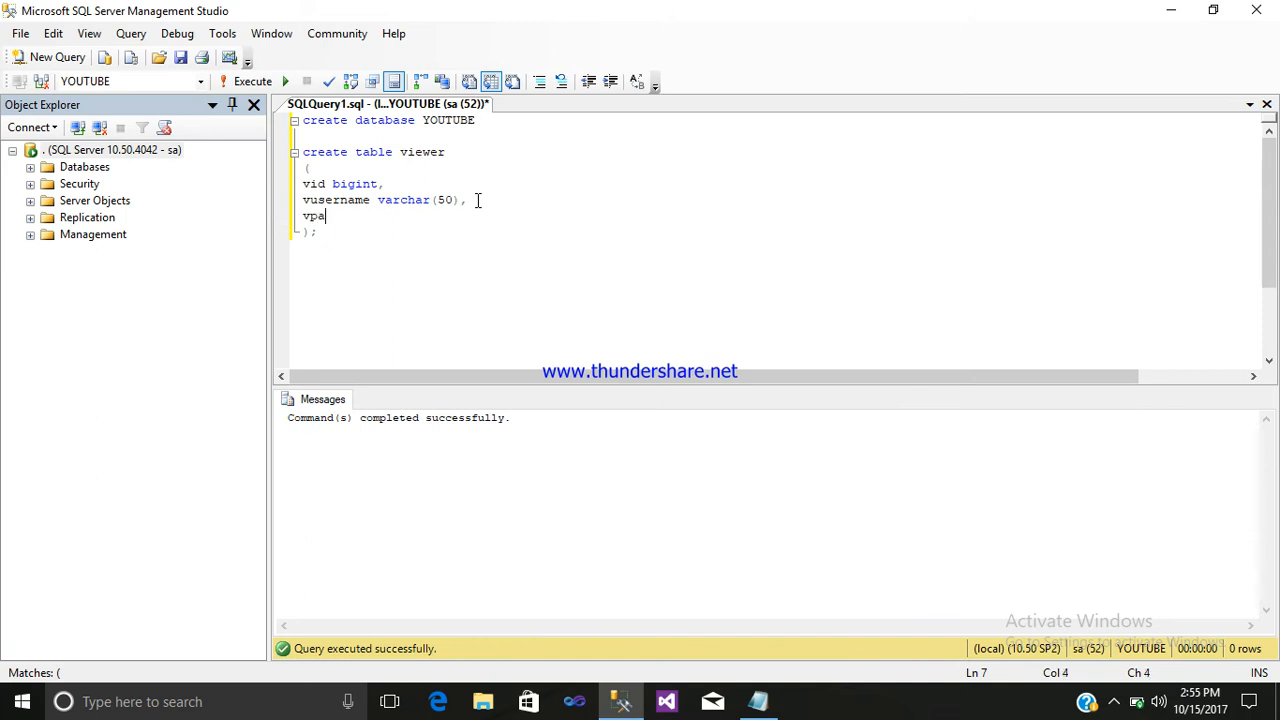
{"action": "type", "text": "ssword"}
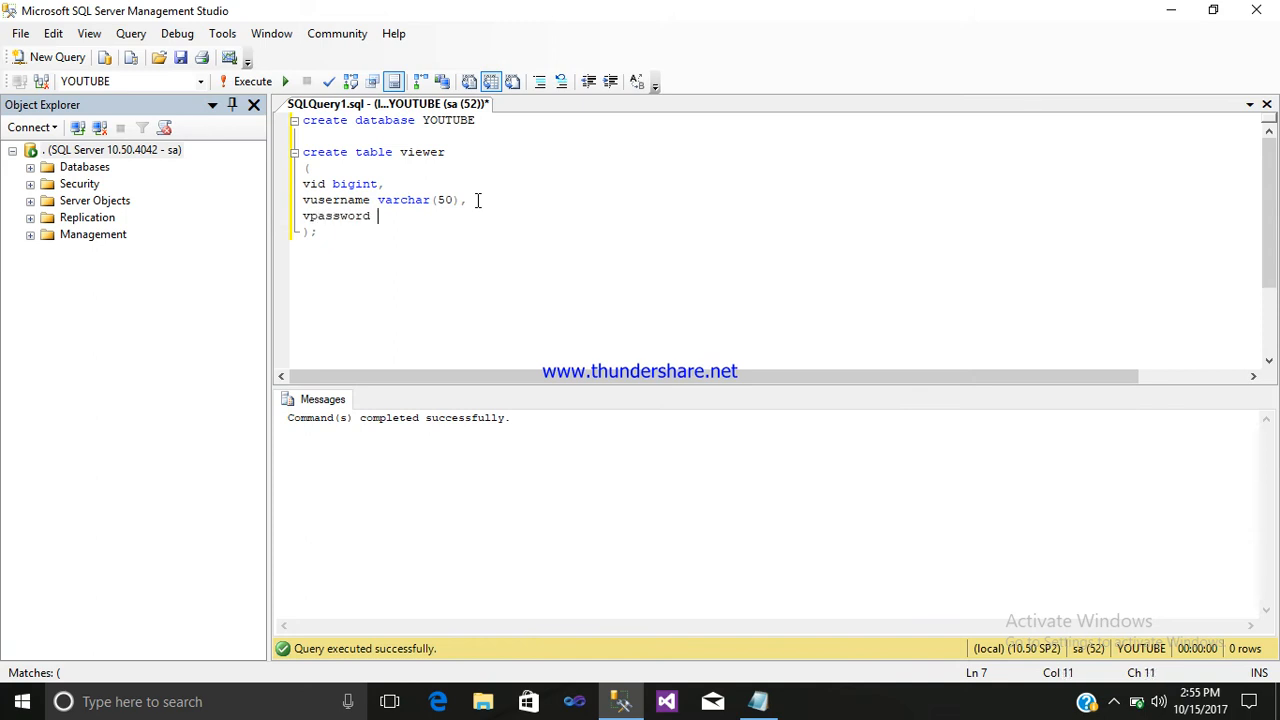
{"action": "type", "text": "varchar"}
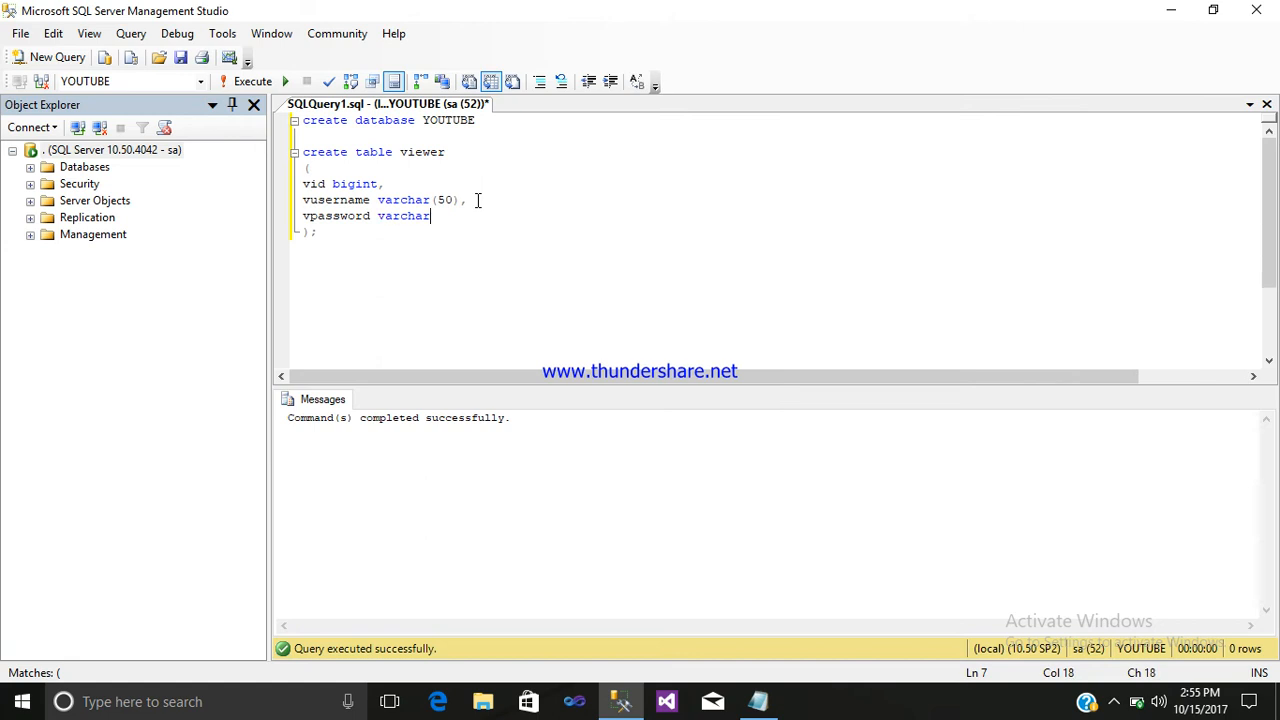
{"action": "type", "text": "(50),"}
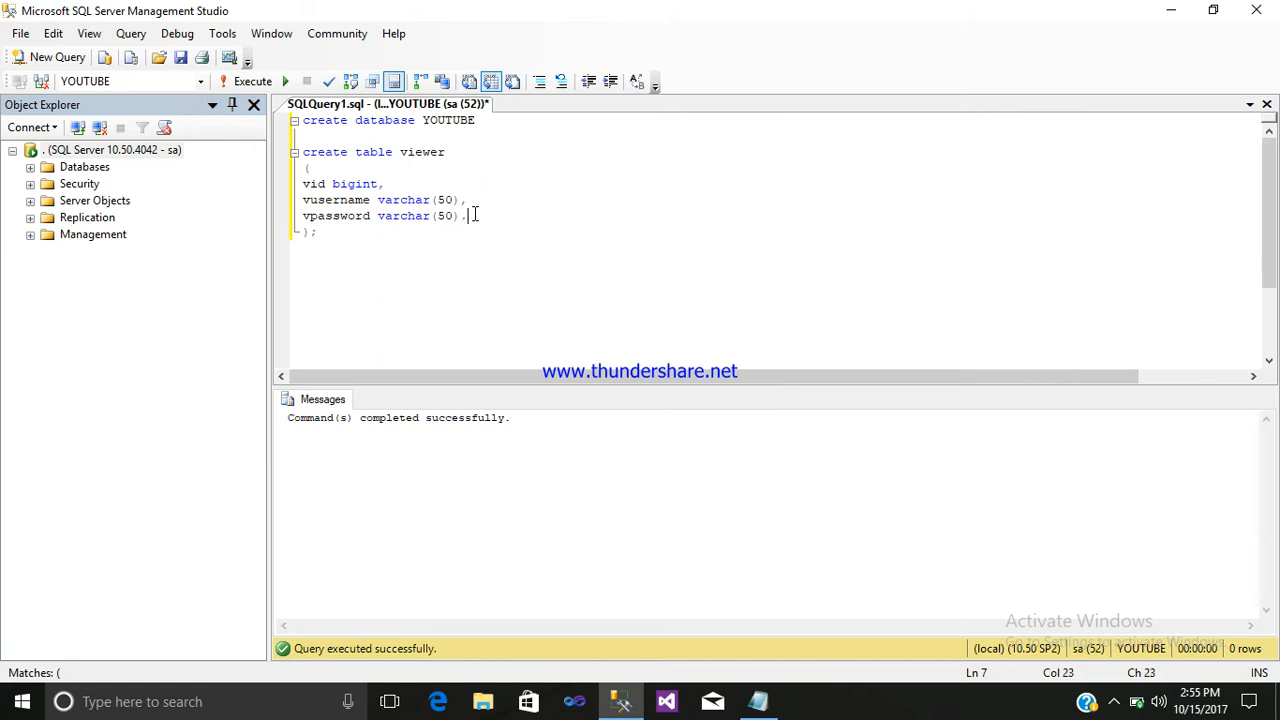
Step: Add the vlocation varchar(50) column to the viewer table definition
{"action": "key", "text": "BackSpace"}
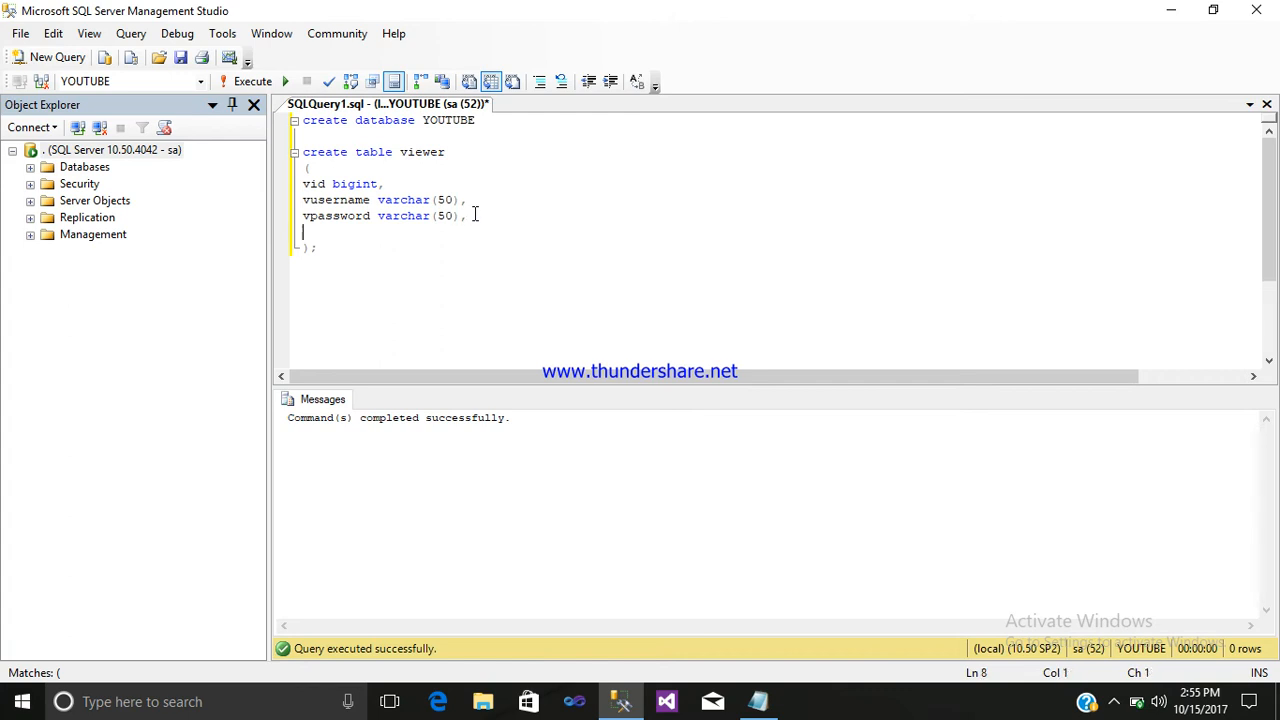
{"action": "type", "text": "vlocat"}
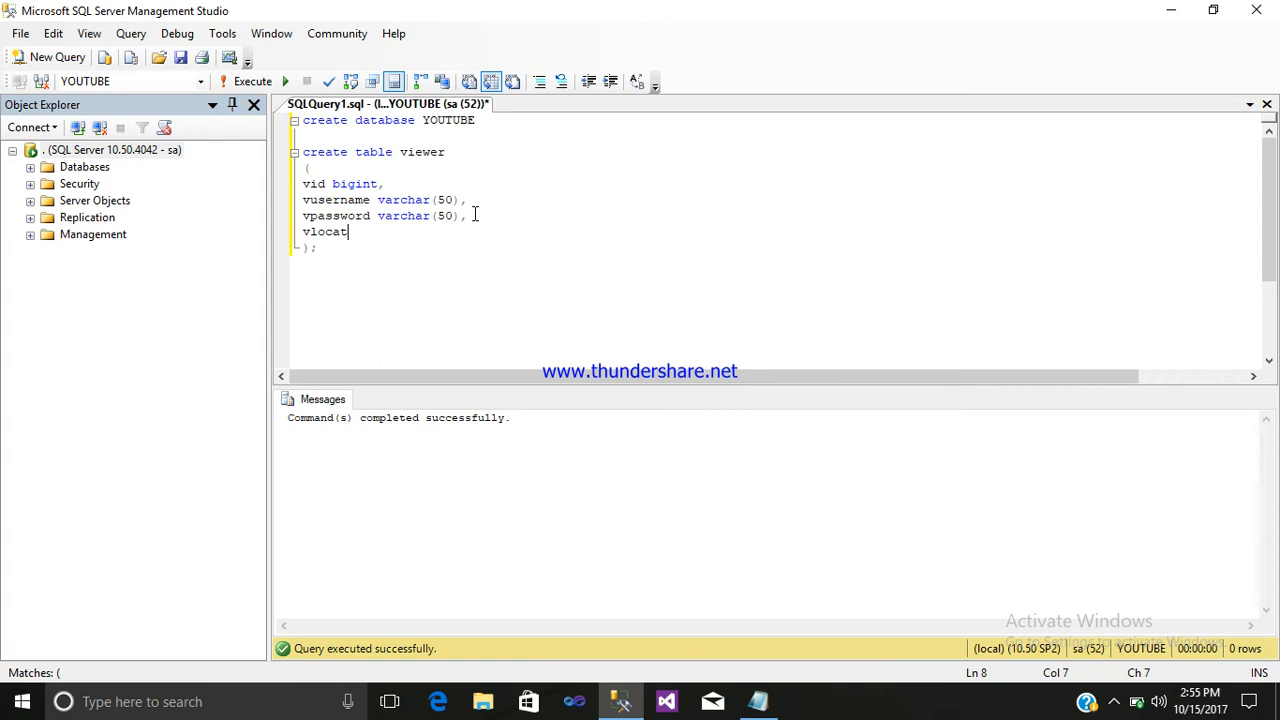
{"action": "type", "text": "ion v"}
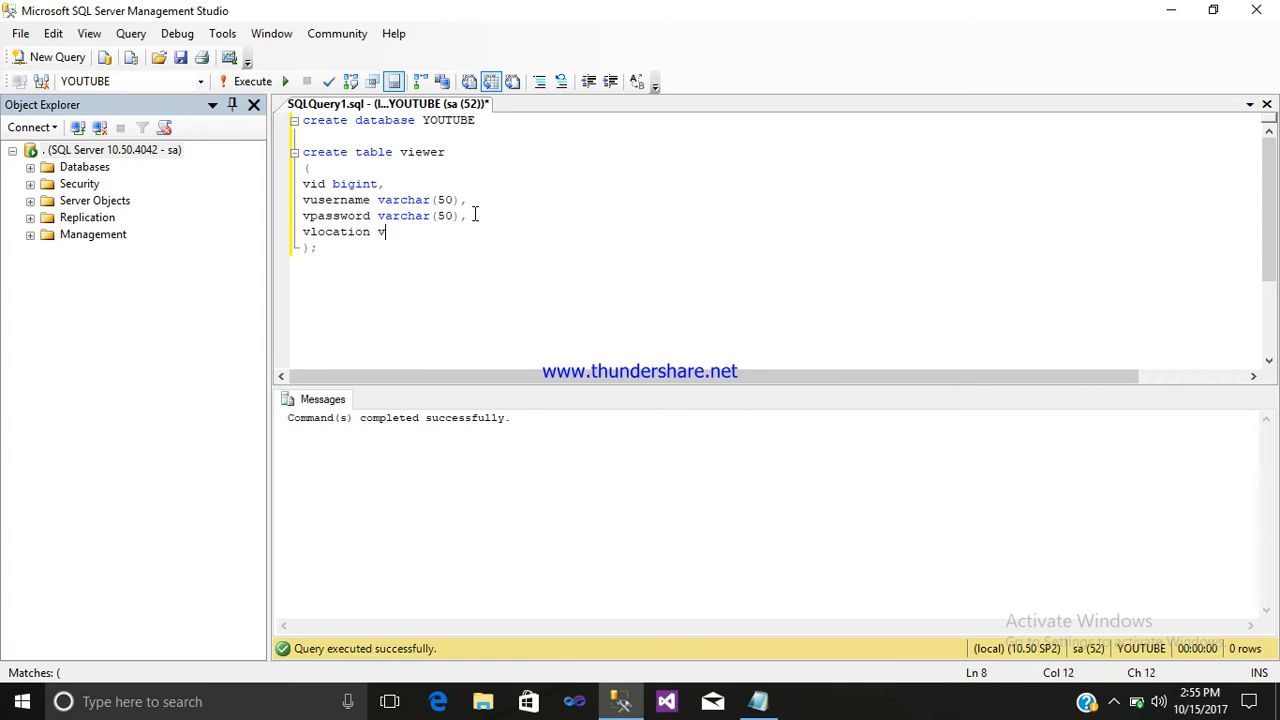
{"action": "type", "text": "archar(0"}
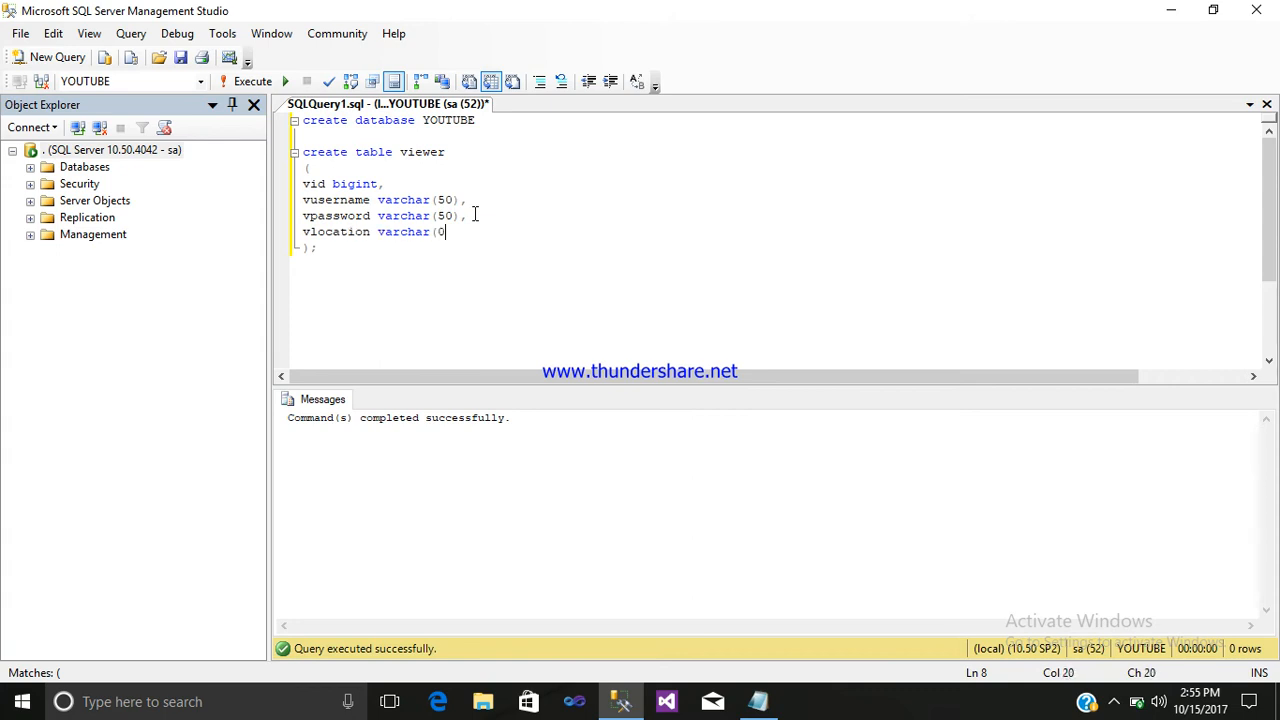
{"action": "key", "text": "Backspace"}
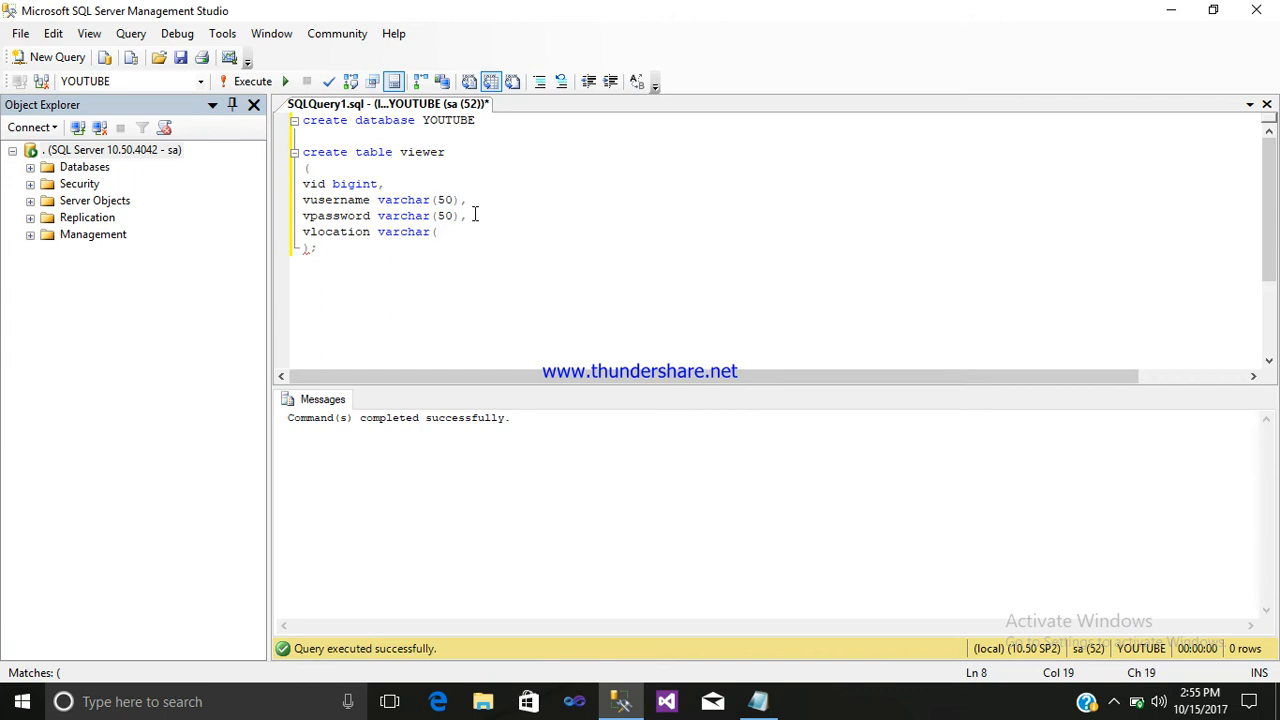
{"action": "type", "text": "50)"}
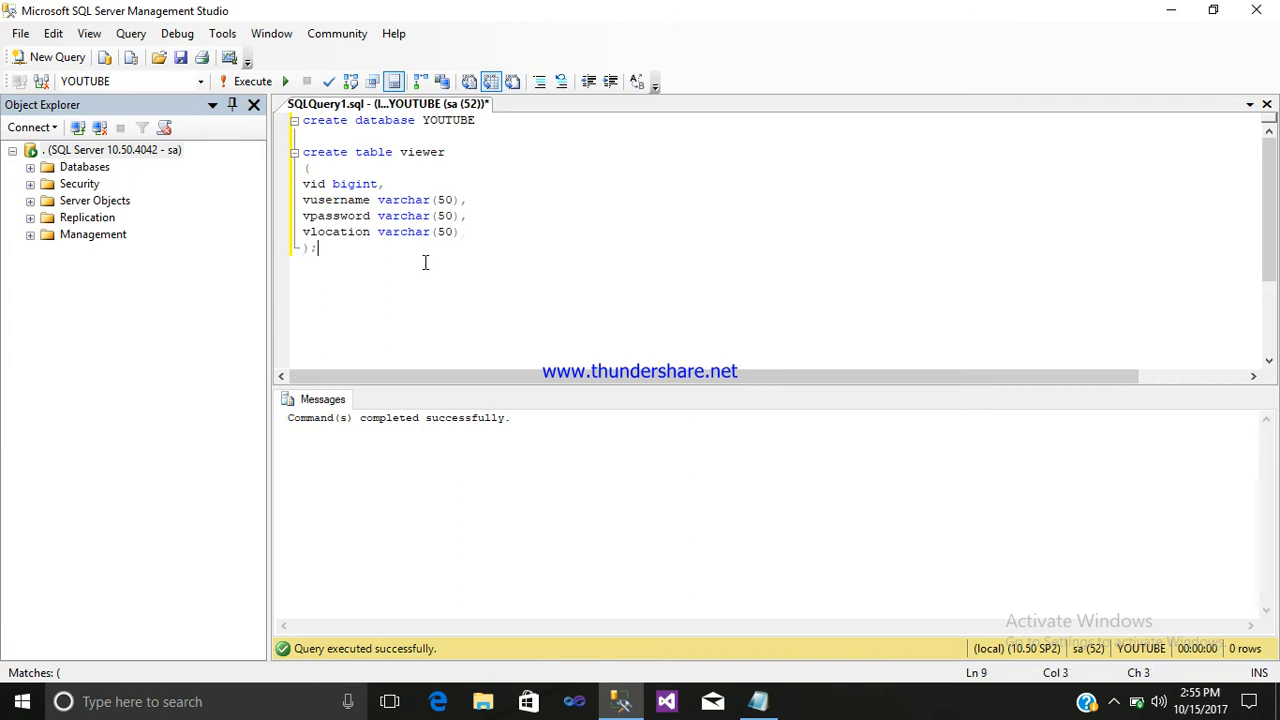
{"action": "left_click_drag", "start_coordinate": [303, 151], "coordinate": [318, 248]}
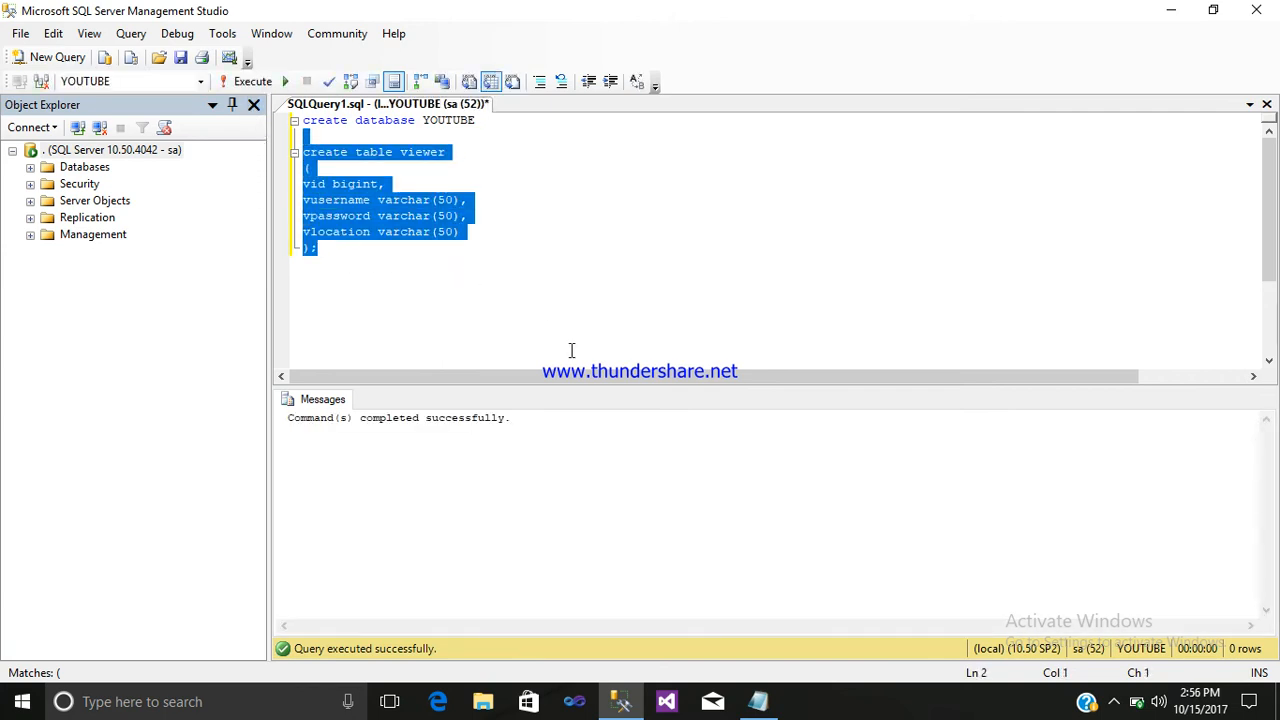
{"action": "left_click", "coordinate": [454, 299]}
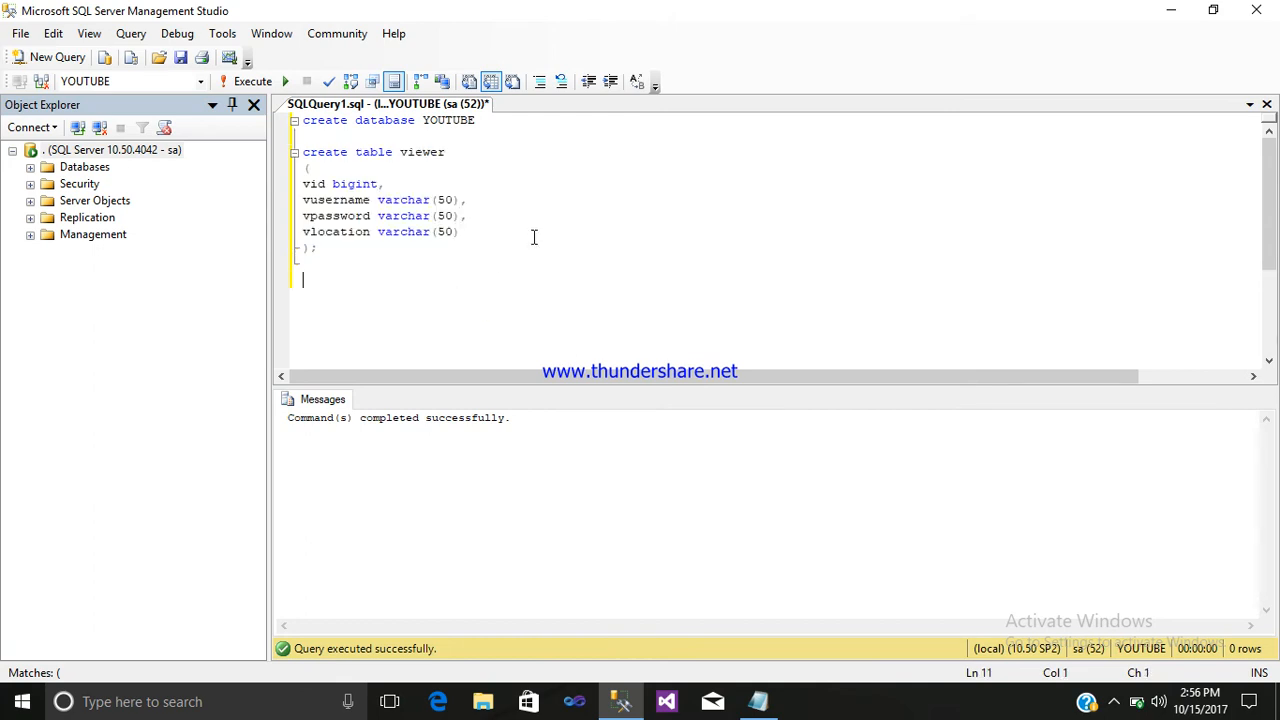
Step: Write insert into viewer naming the vid and vusername columns
{"action": "type", "text": "insert"}
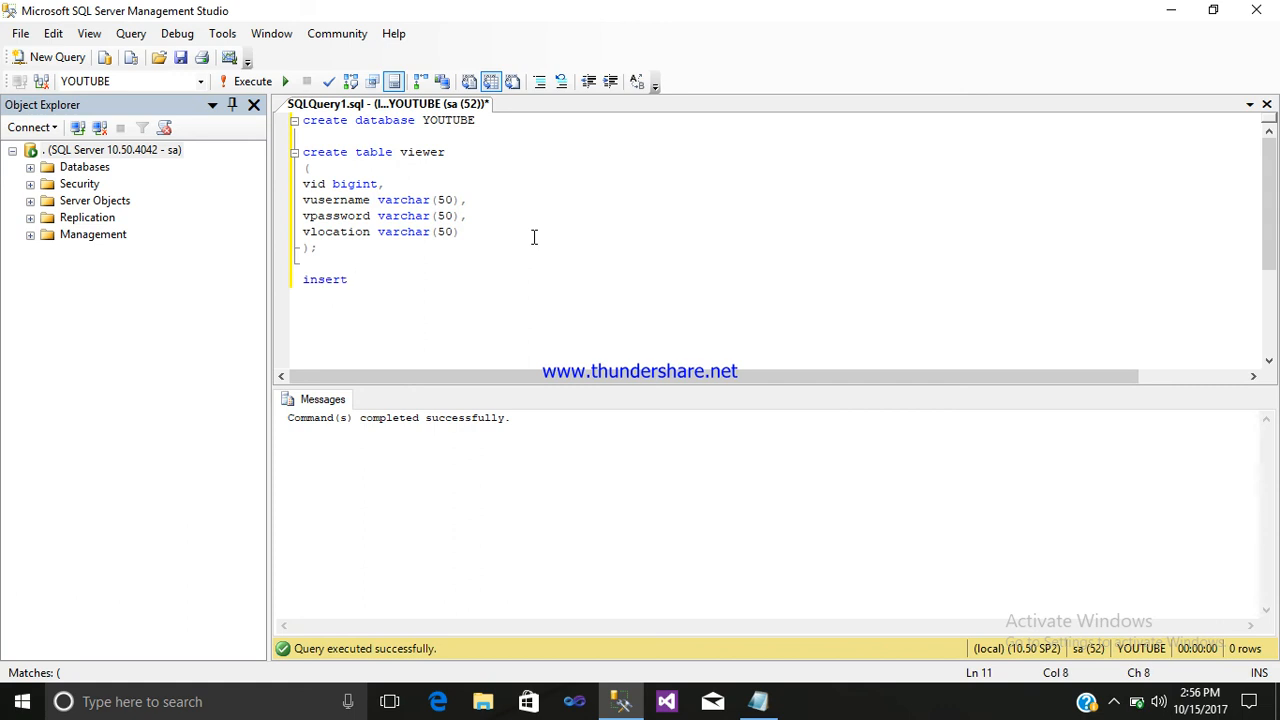
{"action": "type", "text": "i"}
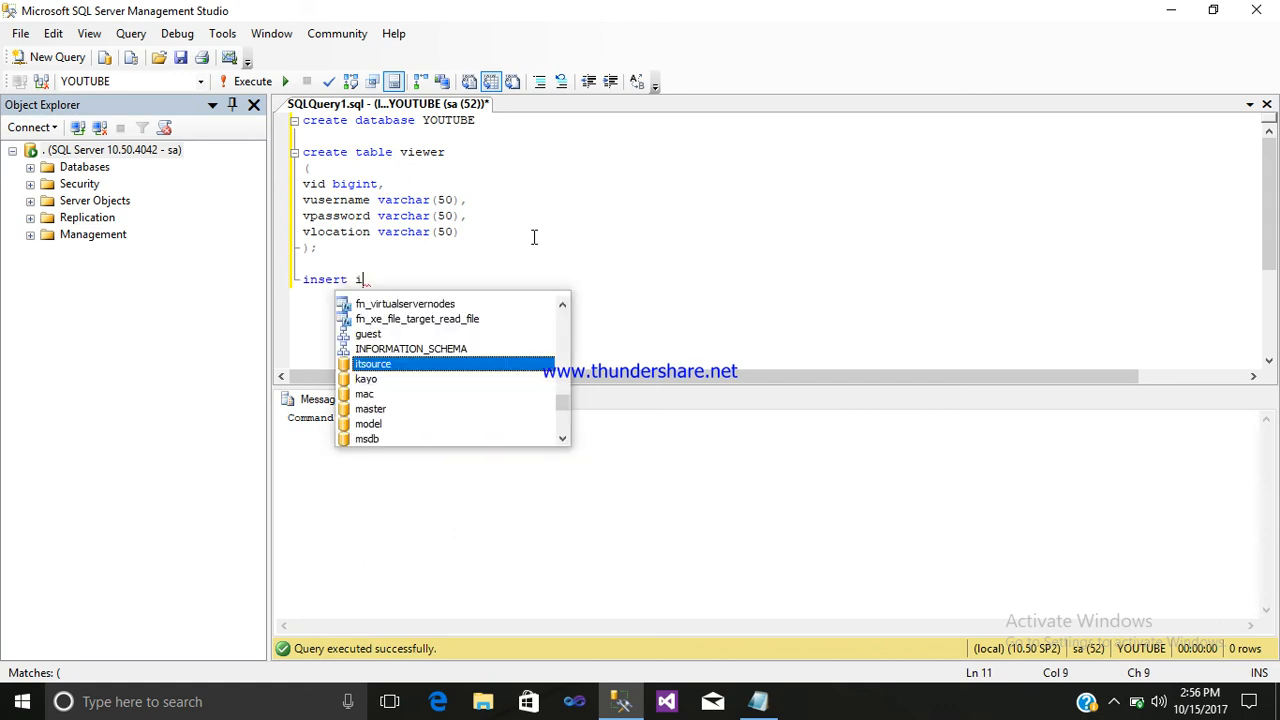
{"action": "type", "text": "nto"}
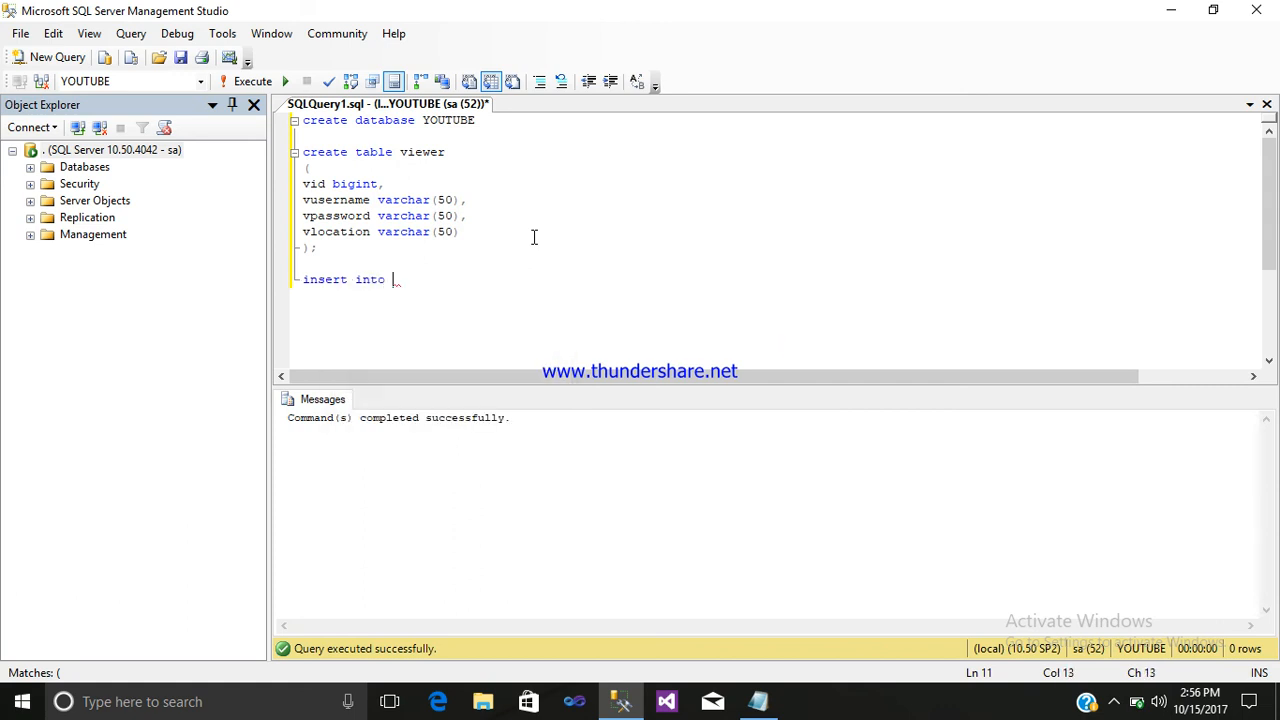
{"action": "type", "text": "viewer ("}
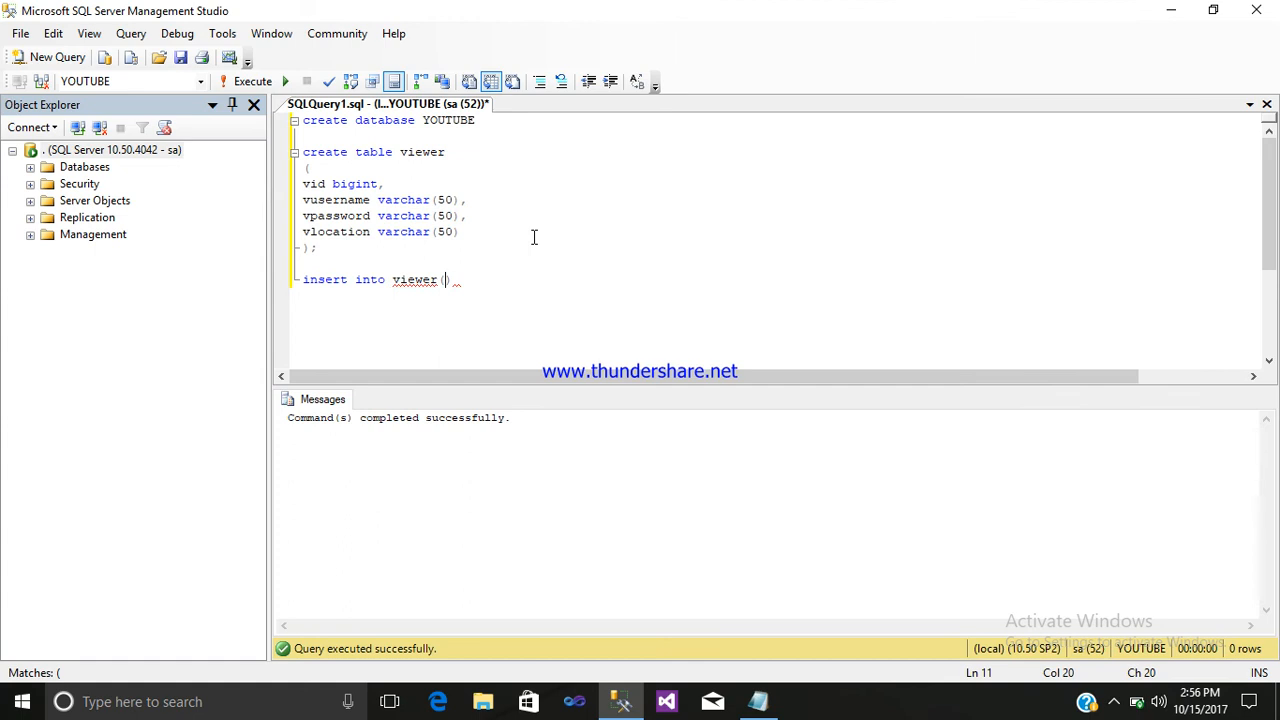
{"action": "type", "text": "vid,"}
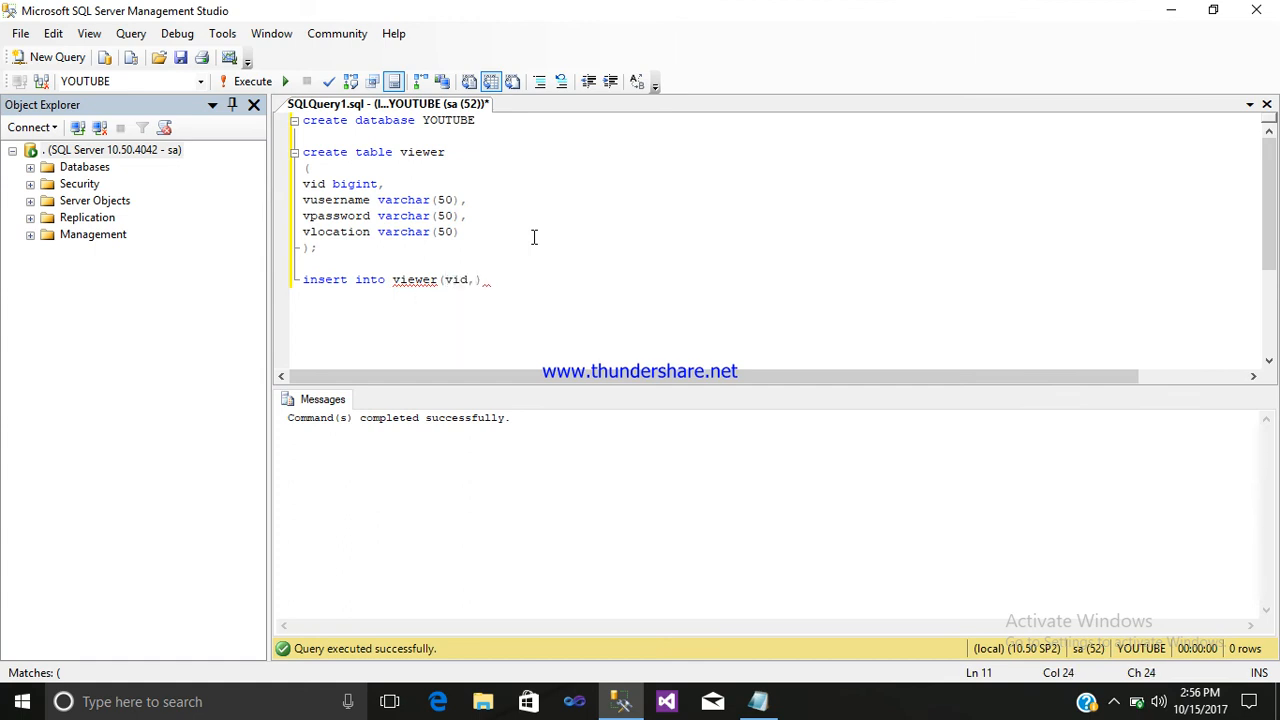
{"action": "type", "text": "vusername,"}
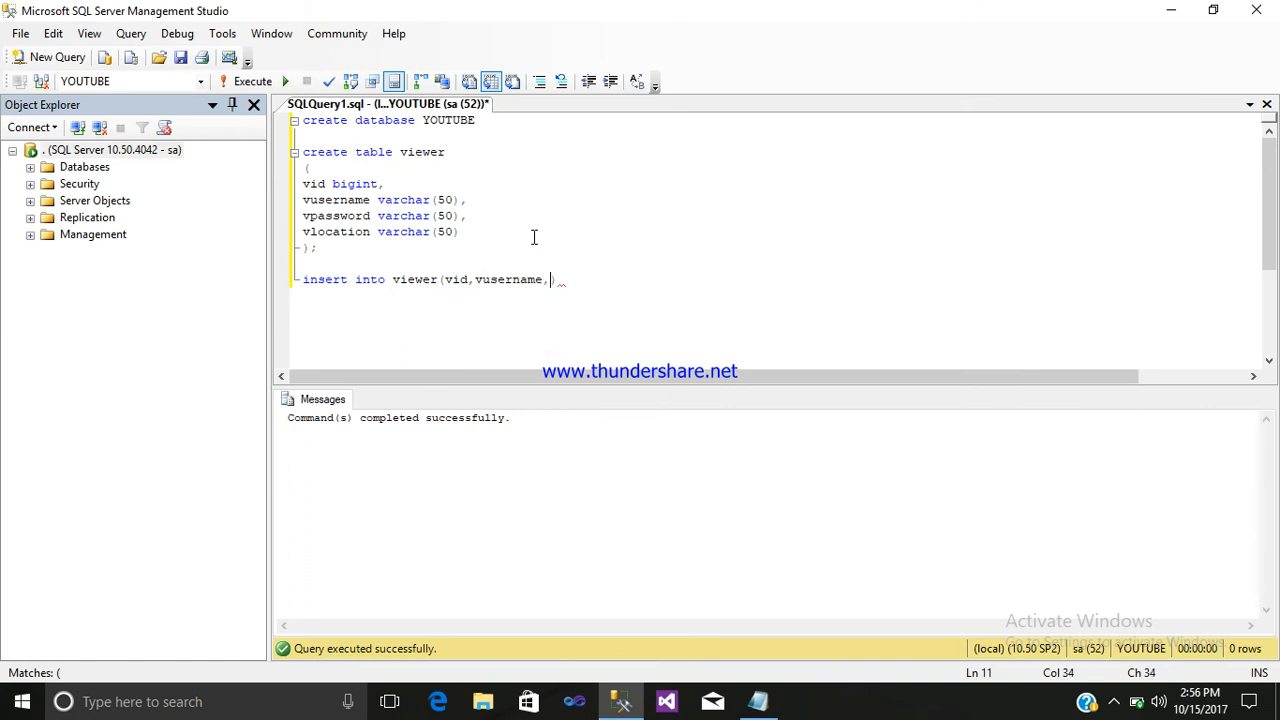
{"action": "type", "text": "v"}
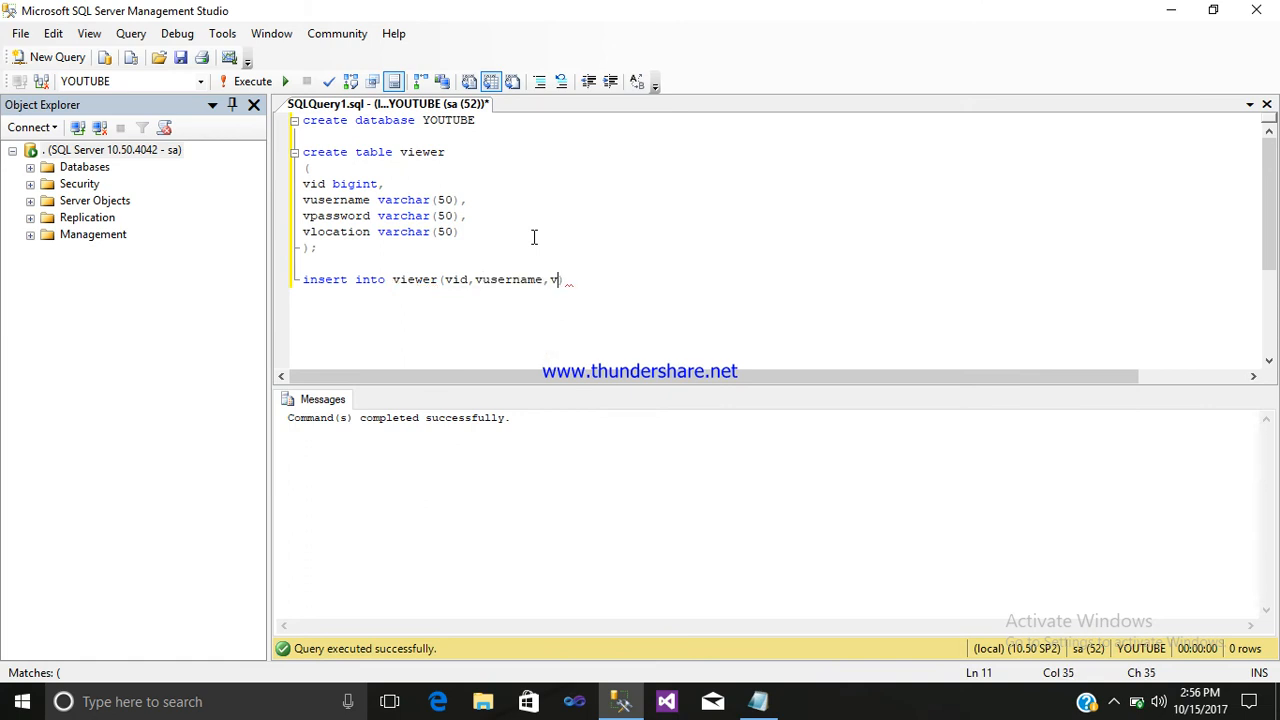
Step: Complete the column list with vpassword, vlocation and an empty values() clause
{"action": "type", "text": "pa"}
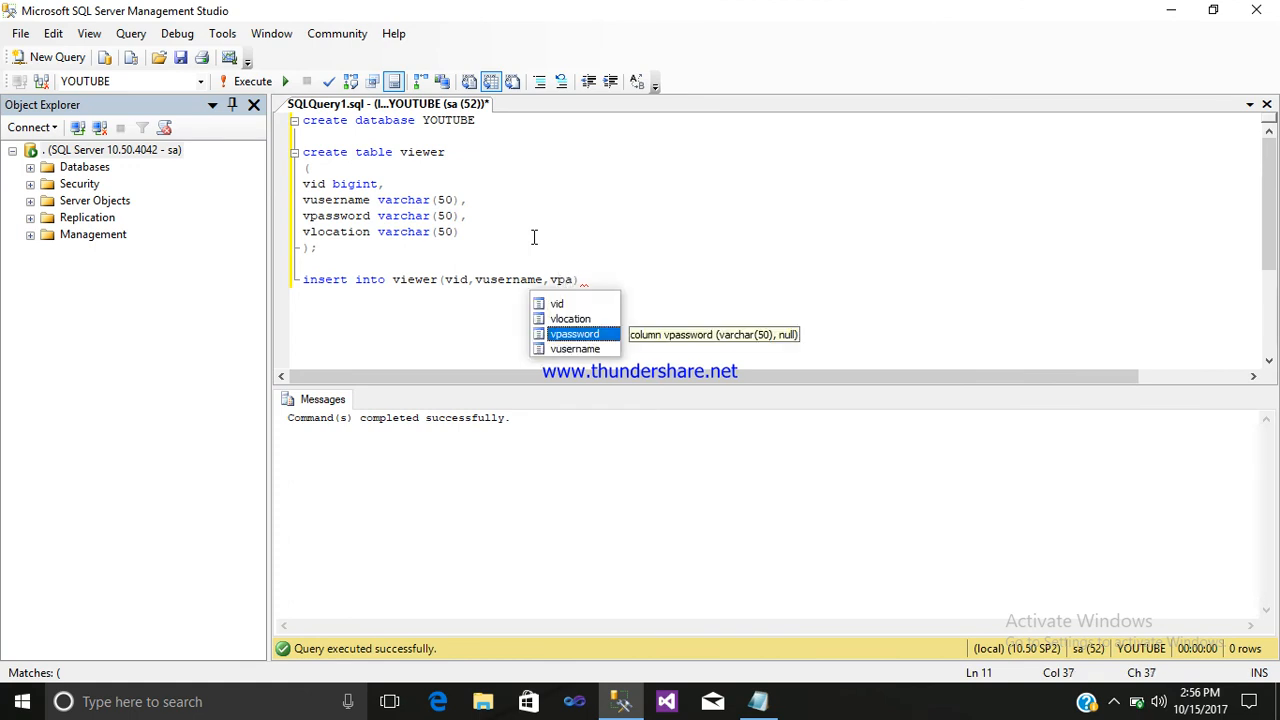
{"action": "type", "text": "vpassword,"}
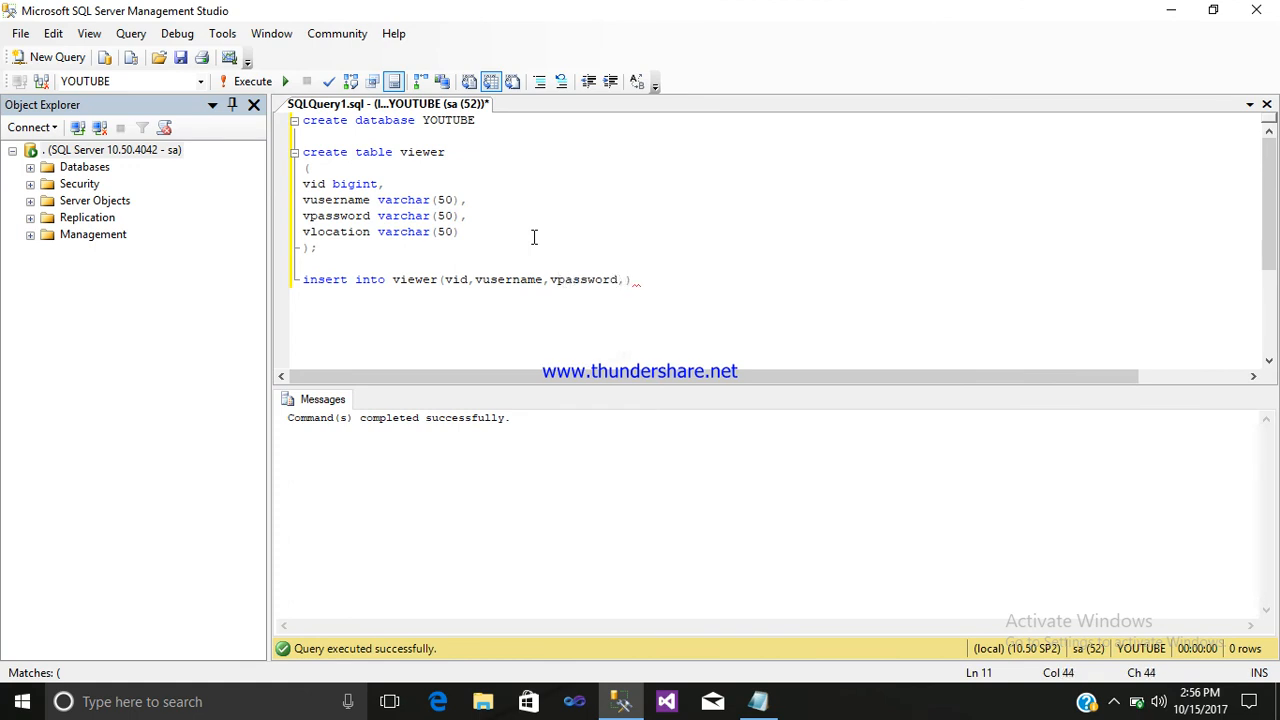
{"action": "type", "text": "v"}
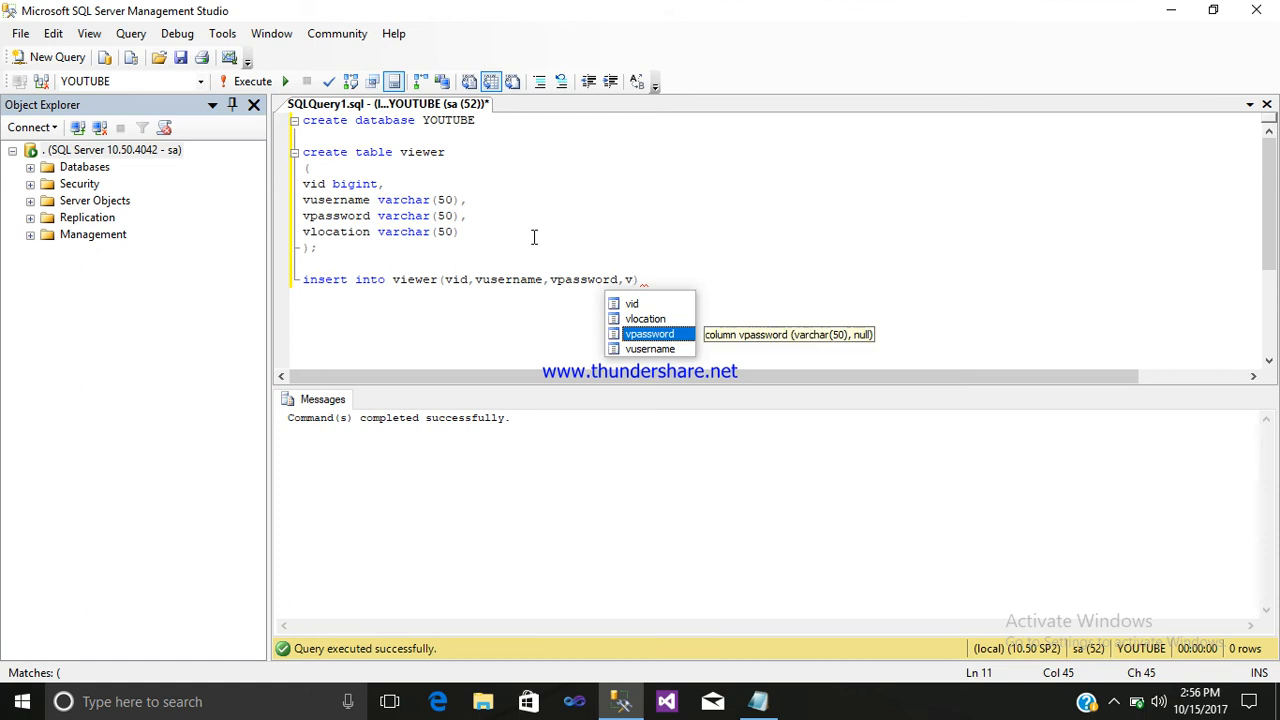
{"action": "type", "text": "vlocation"}
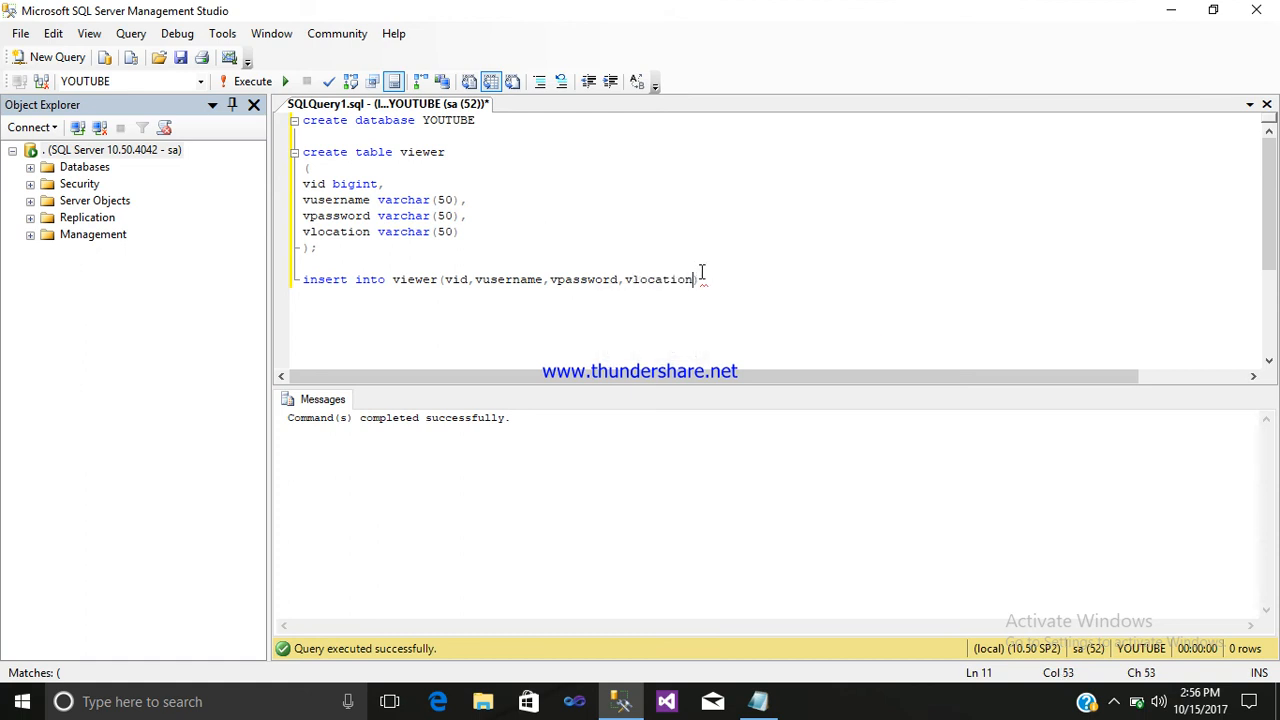
{"action": "type", "text": ")vali"}
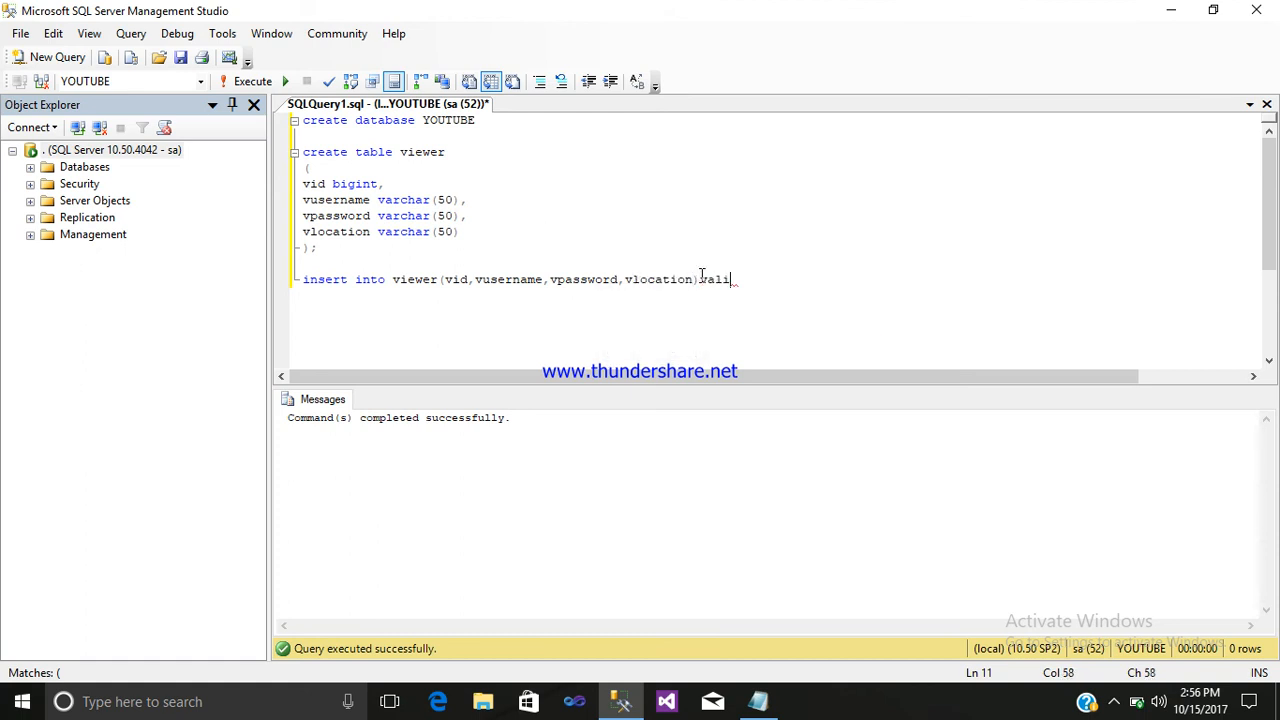
{"action": "key", "text": "Backspace"}
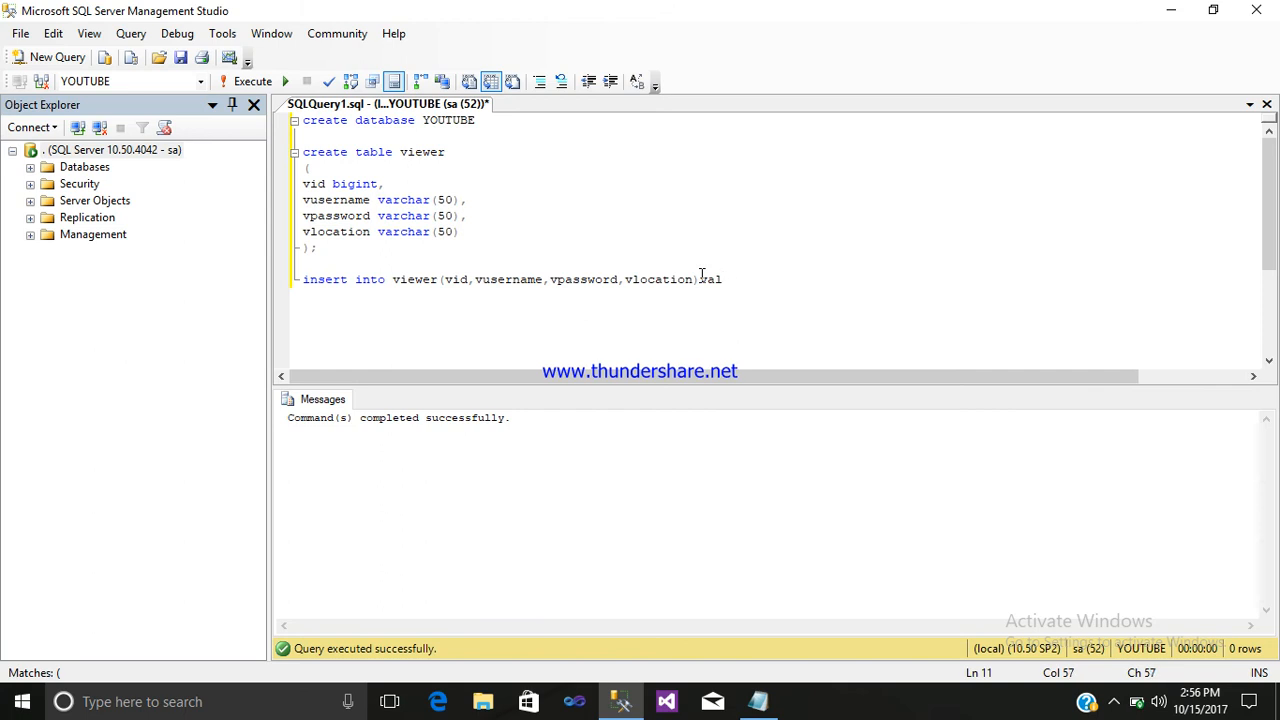
{"action": "type", "text": "values("}
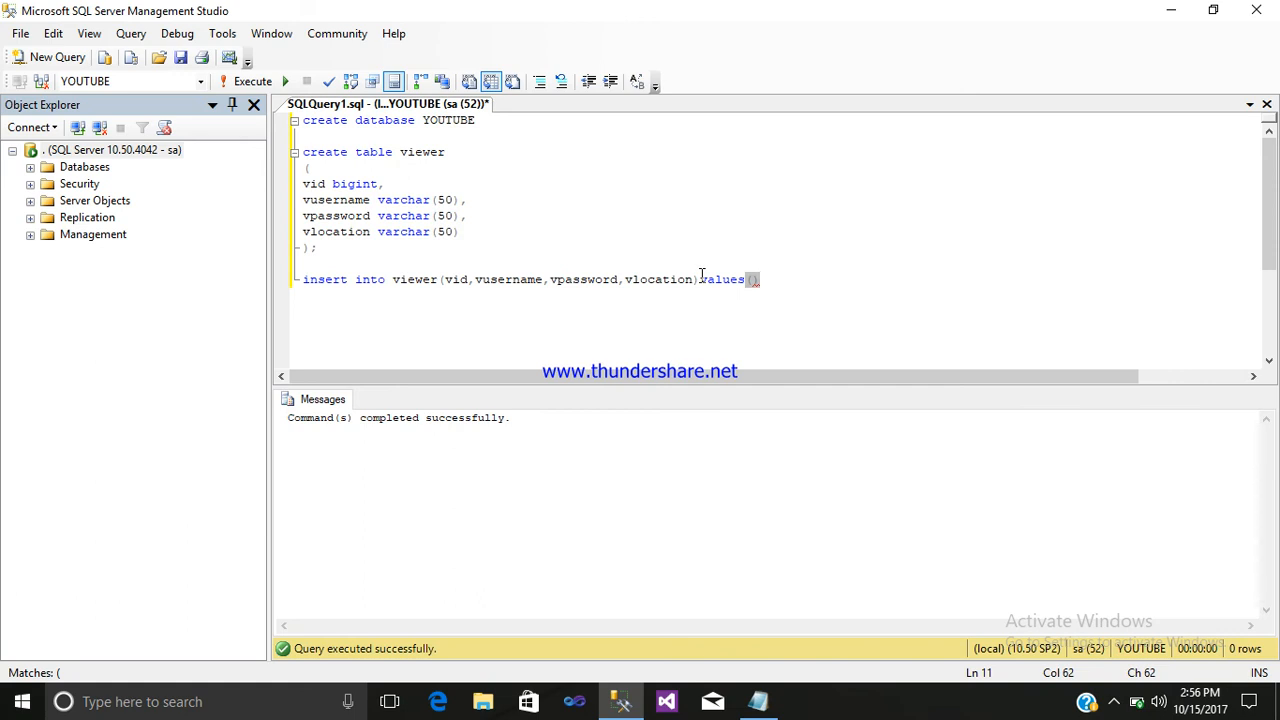
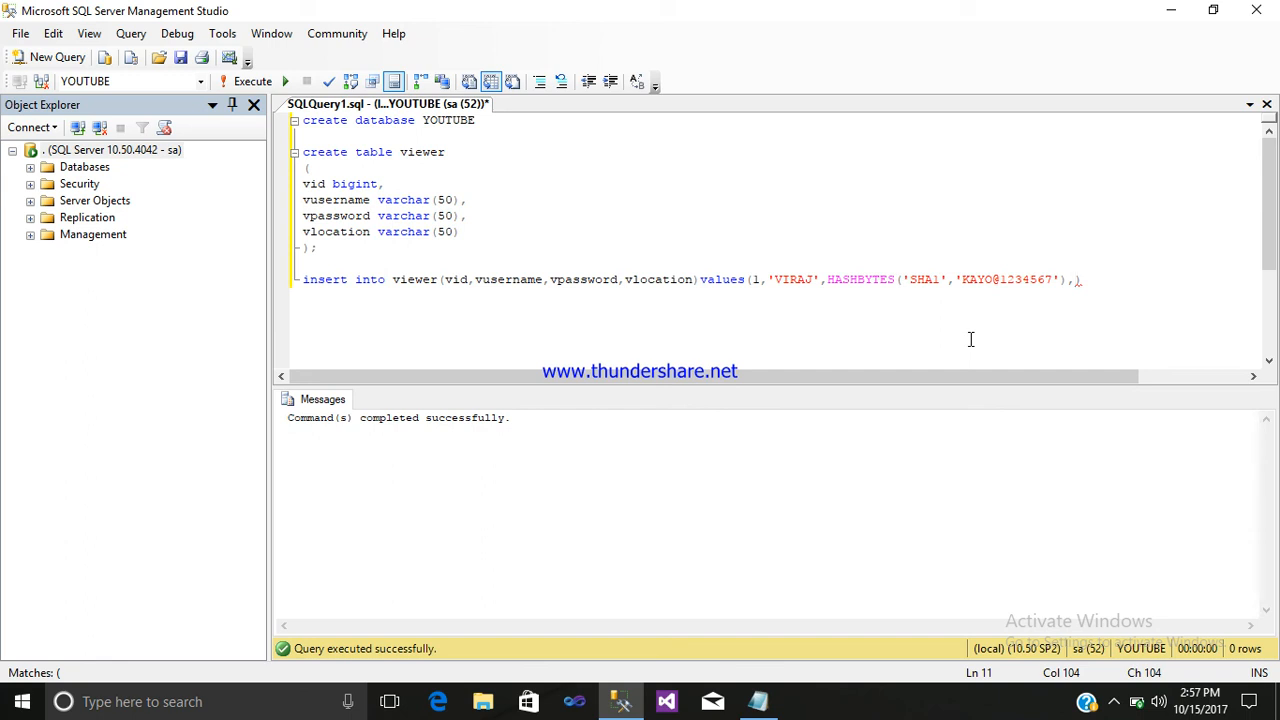
Step: Add 'DADAR' as the location value and execute the insert, affecting 1 row
{"action": "type", "text": "'"}
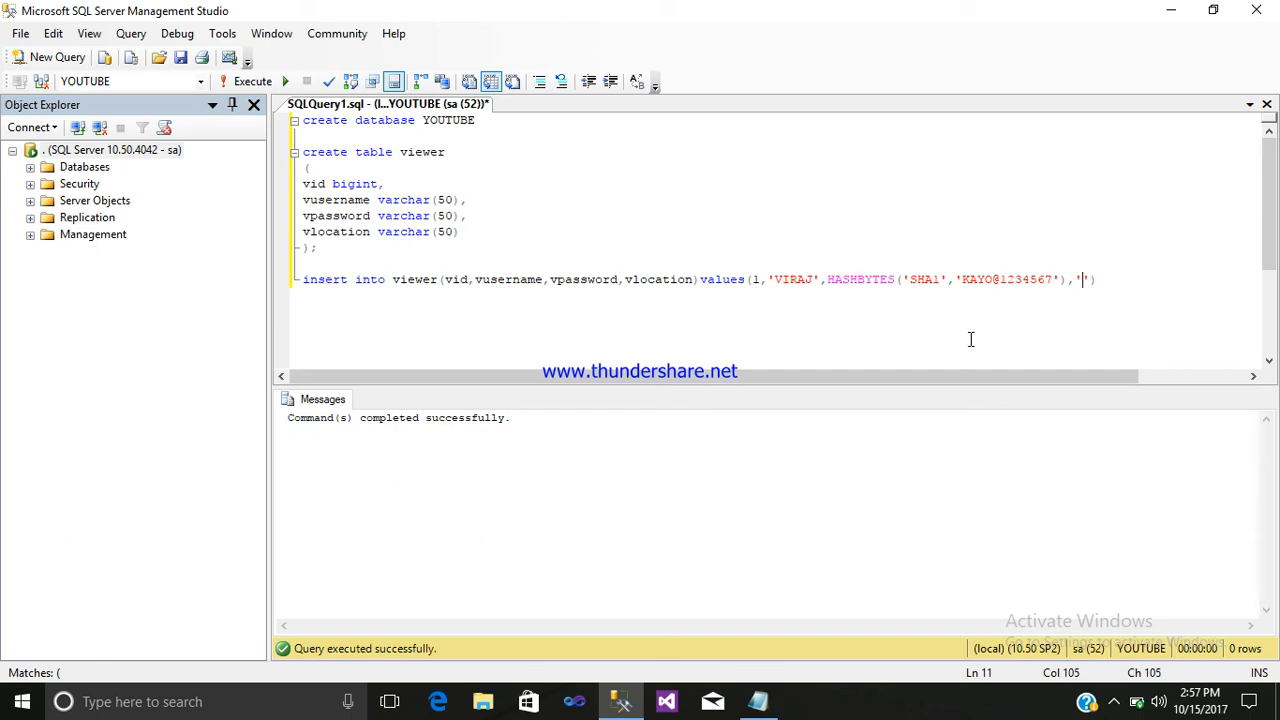
{"action": "type", "text": "DADAR"}
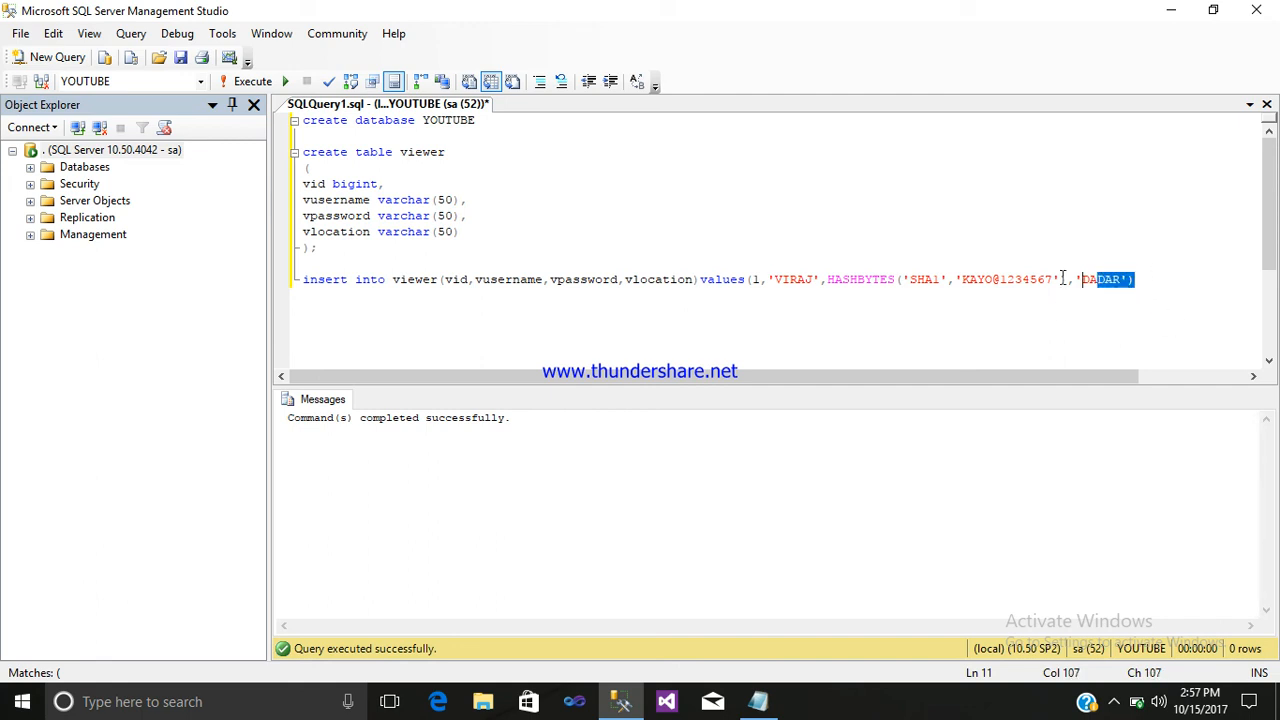
{"action": "left_click", "coordinate": [252, 81]}
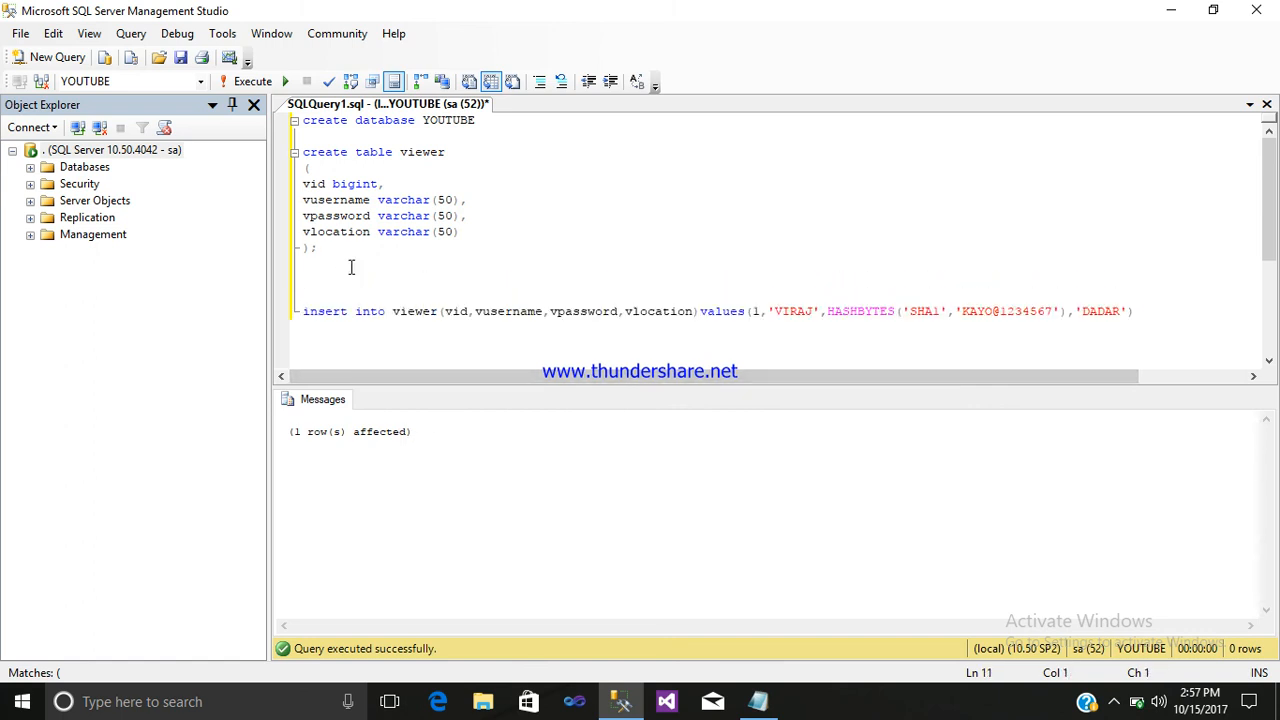
Step: Write select *from viewer above the insert statement
{"action": "type", "text": "select"}
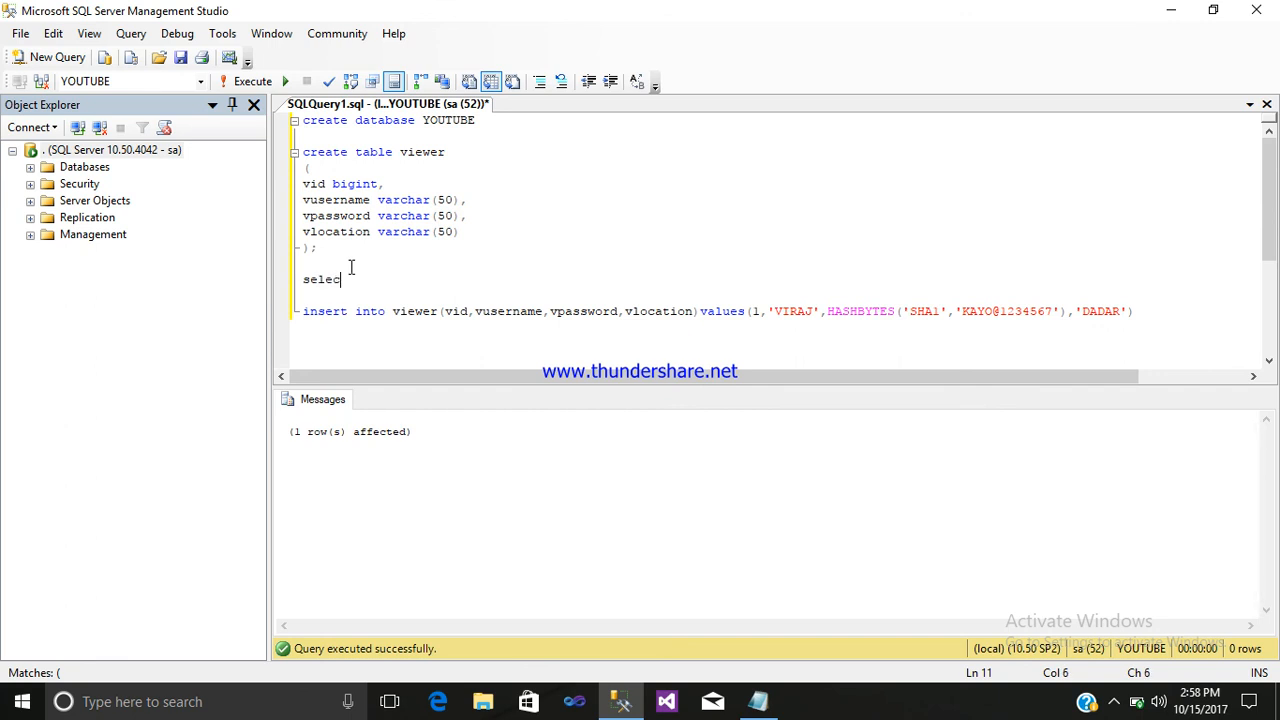
{"action": "type", "text": "*"}
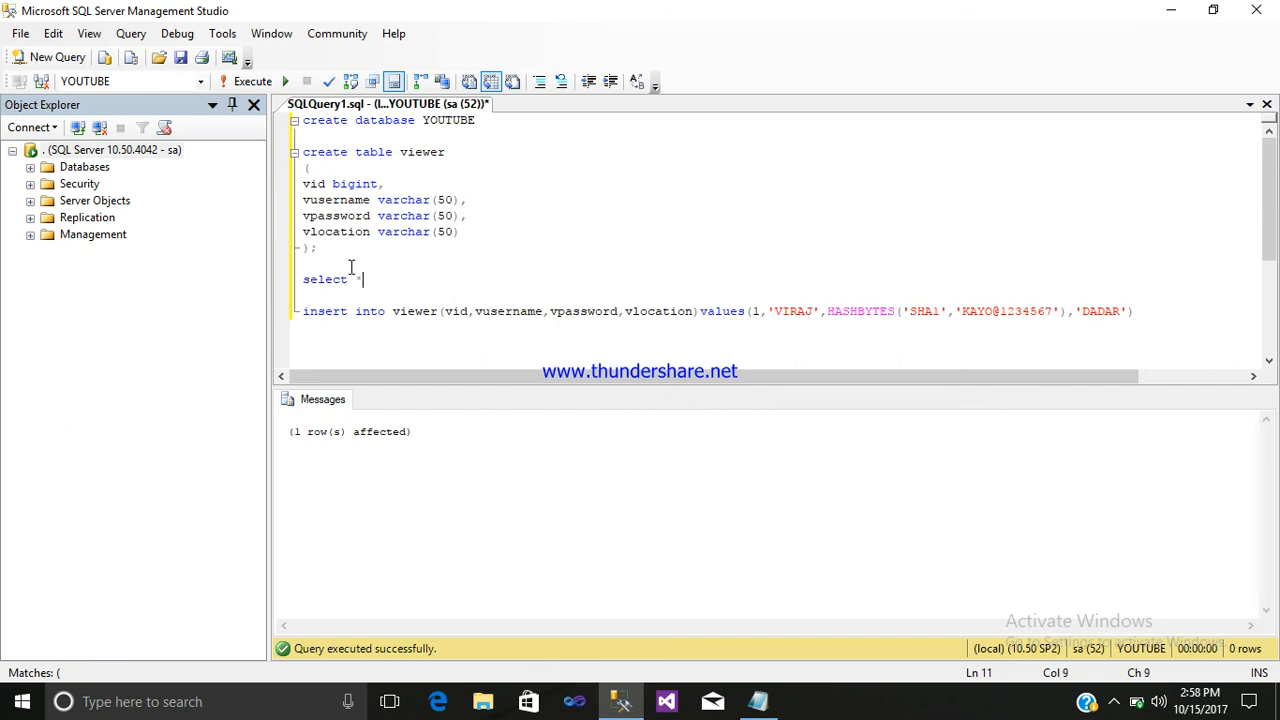
{"action": "type", "text": "from"}
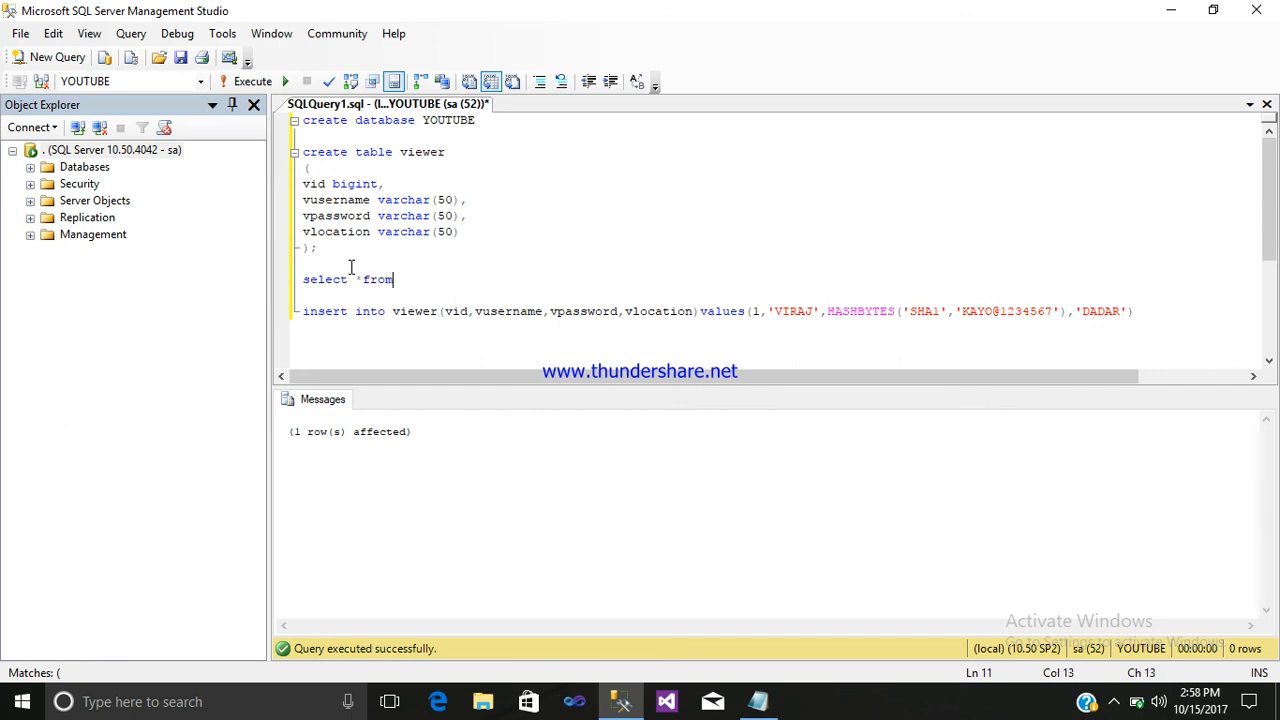
{"action": "type", "text": "viewer"}
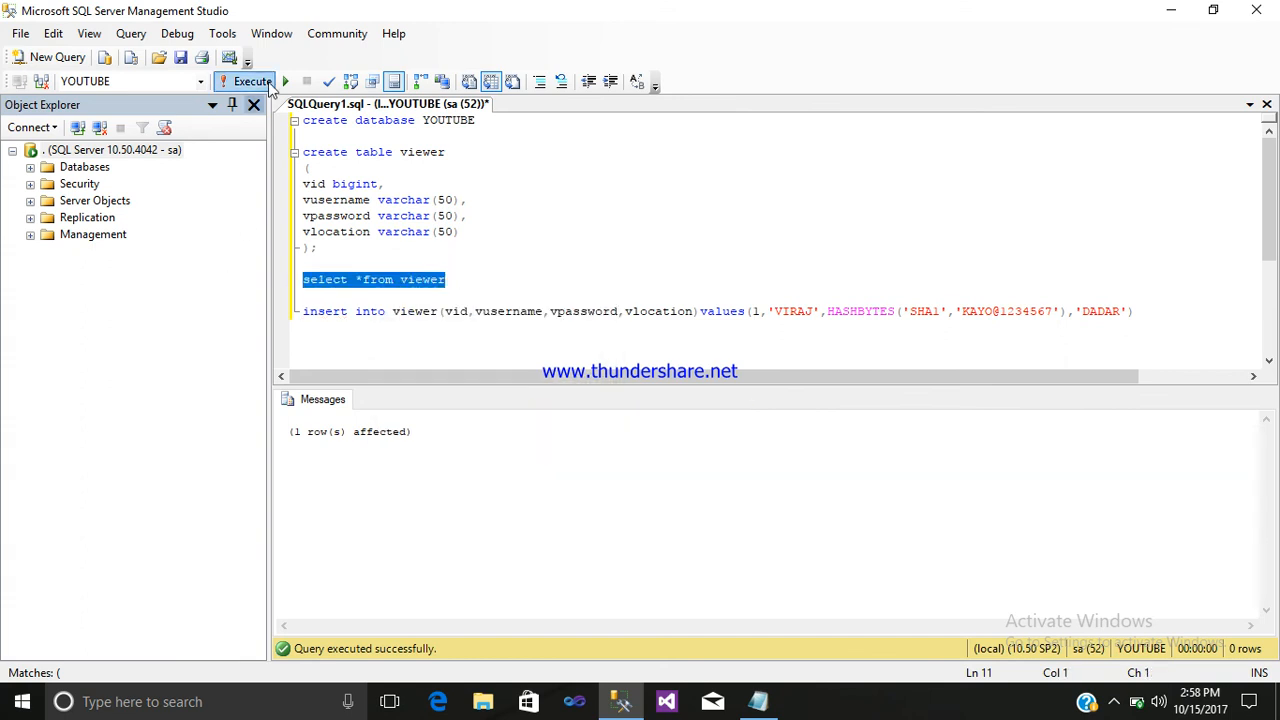
Step: Run the select to show viewer's row 1, VIRAJ, hashed password, DADAR
{"action": "left_click", "coordinate": [245, 81]}
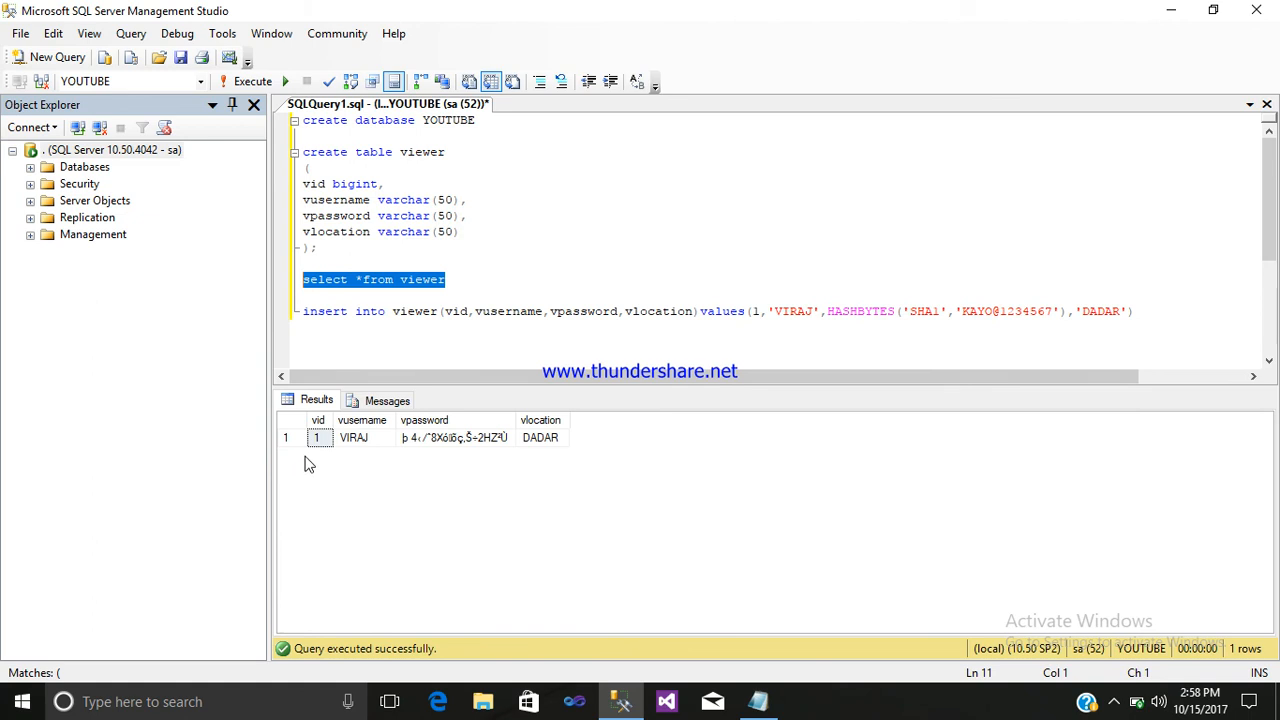
{"action": "mouse_move", "coordinate": [445, 455]}
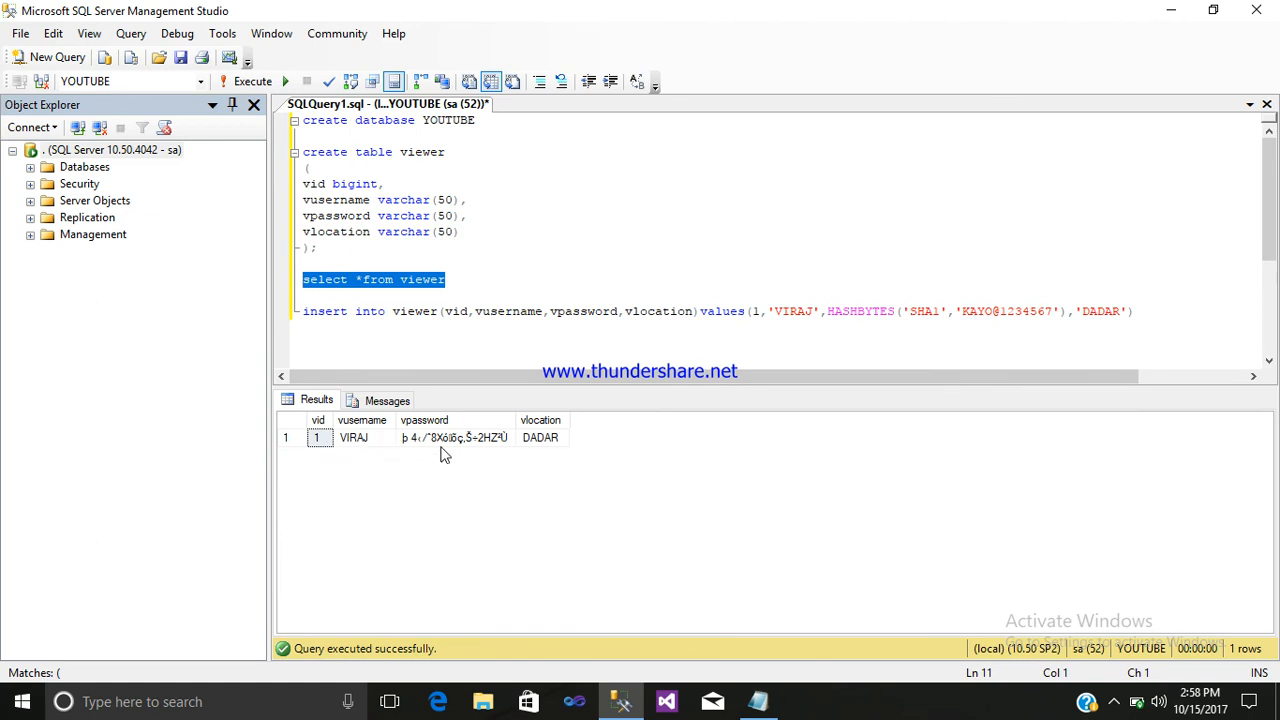
{"action": "mouse_move", "coordinate": [397, 437]}
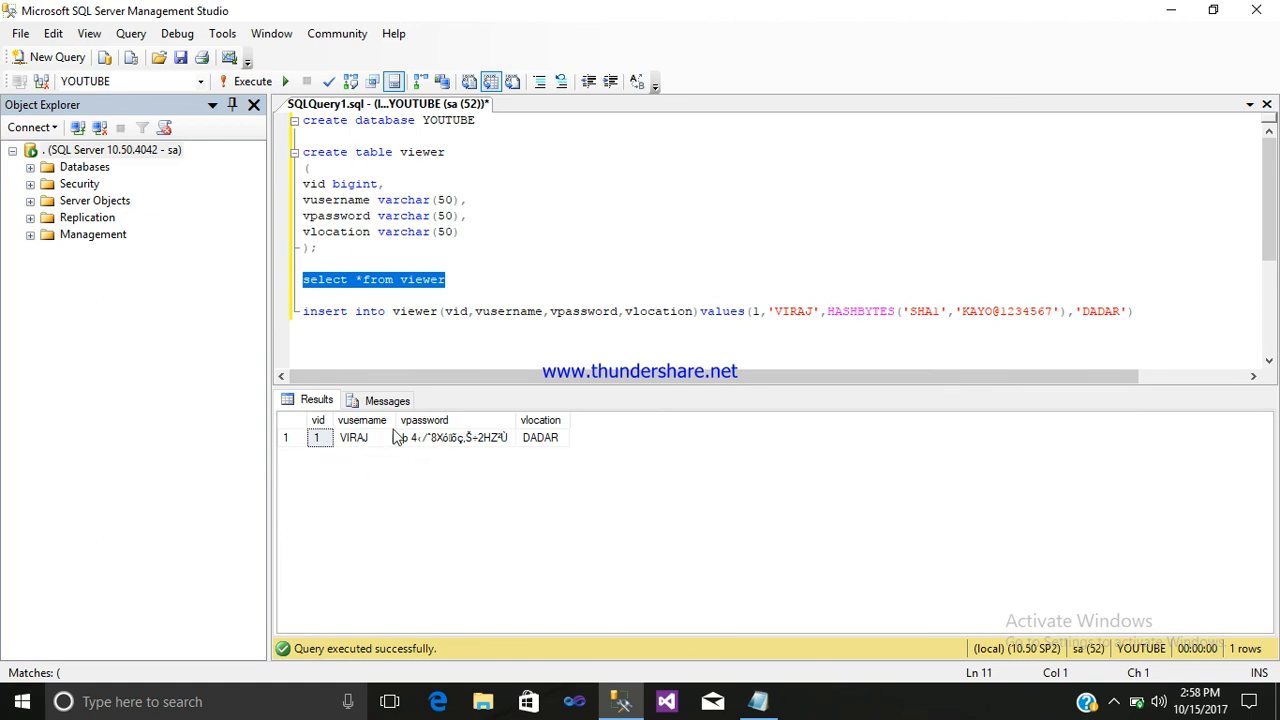
{"action": "mouse_move", "coordinate": [437, 490]}
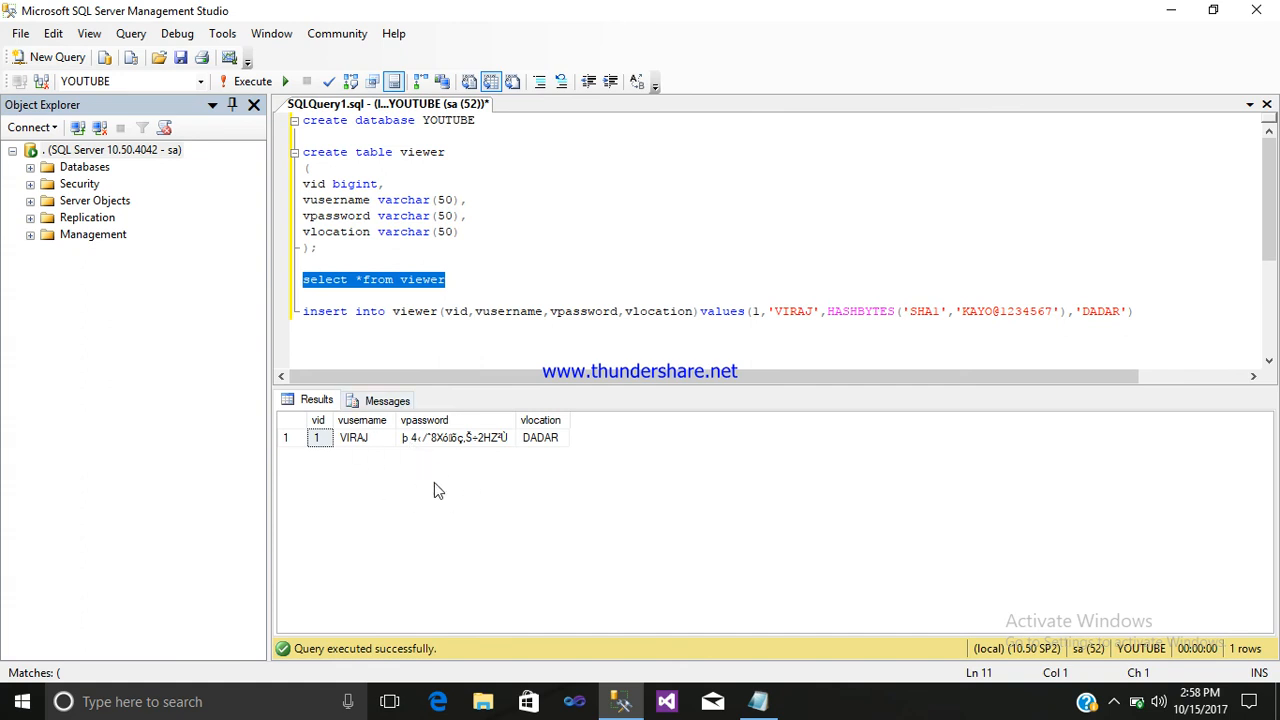
{"action": "mouse_move", "coordinate": [393, 447]}
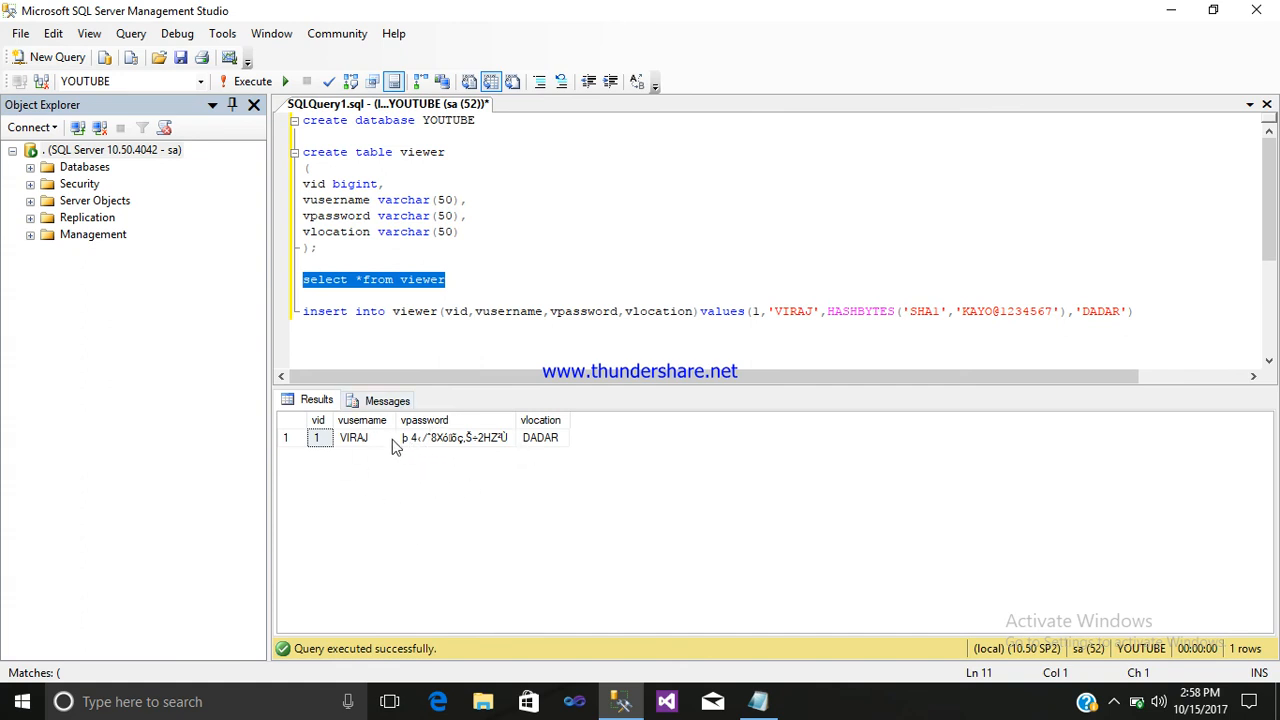
{"action": "mouse_move", "coordinate": [465, 532]}
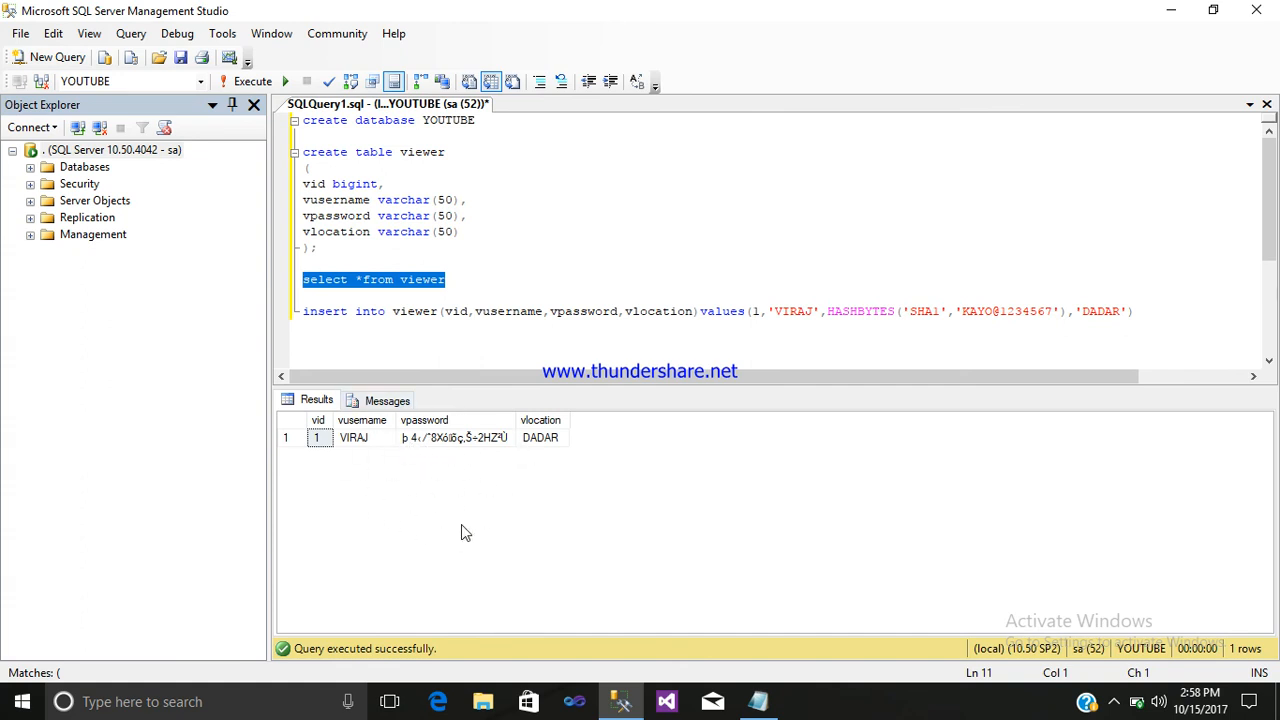